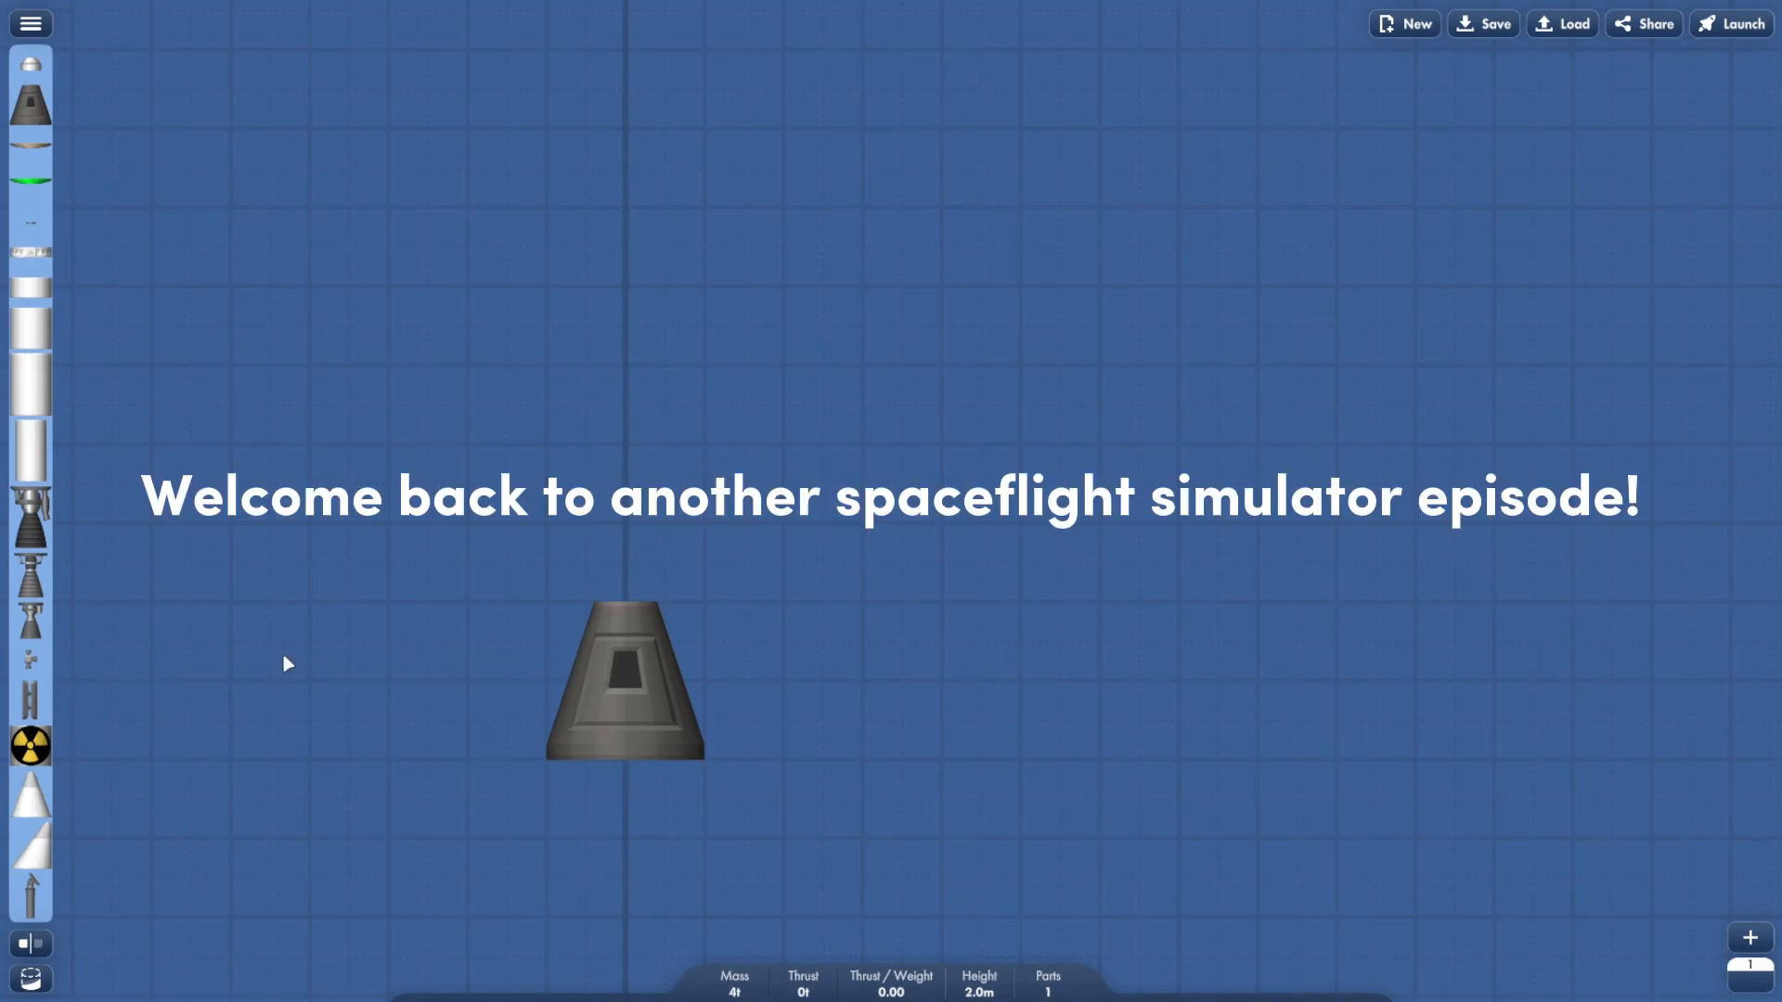
Step: Stack 50 overlapping launch escape towers on the capsule, bringing its mass to about 102 t
click(31, 22)
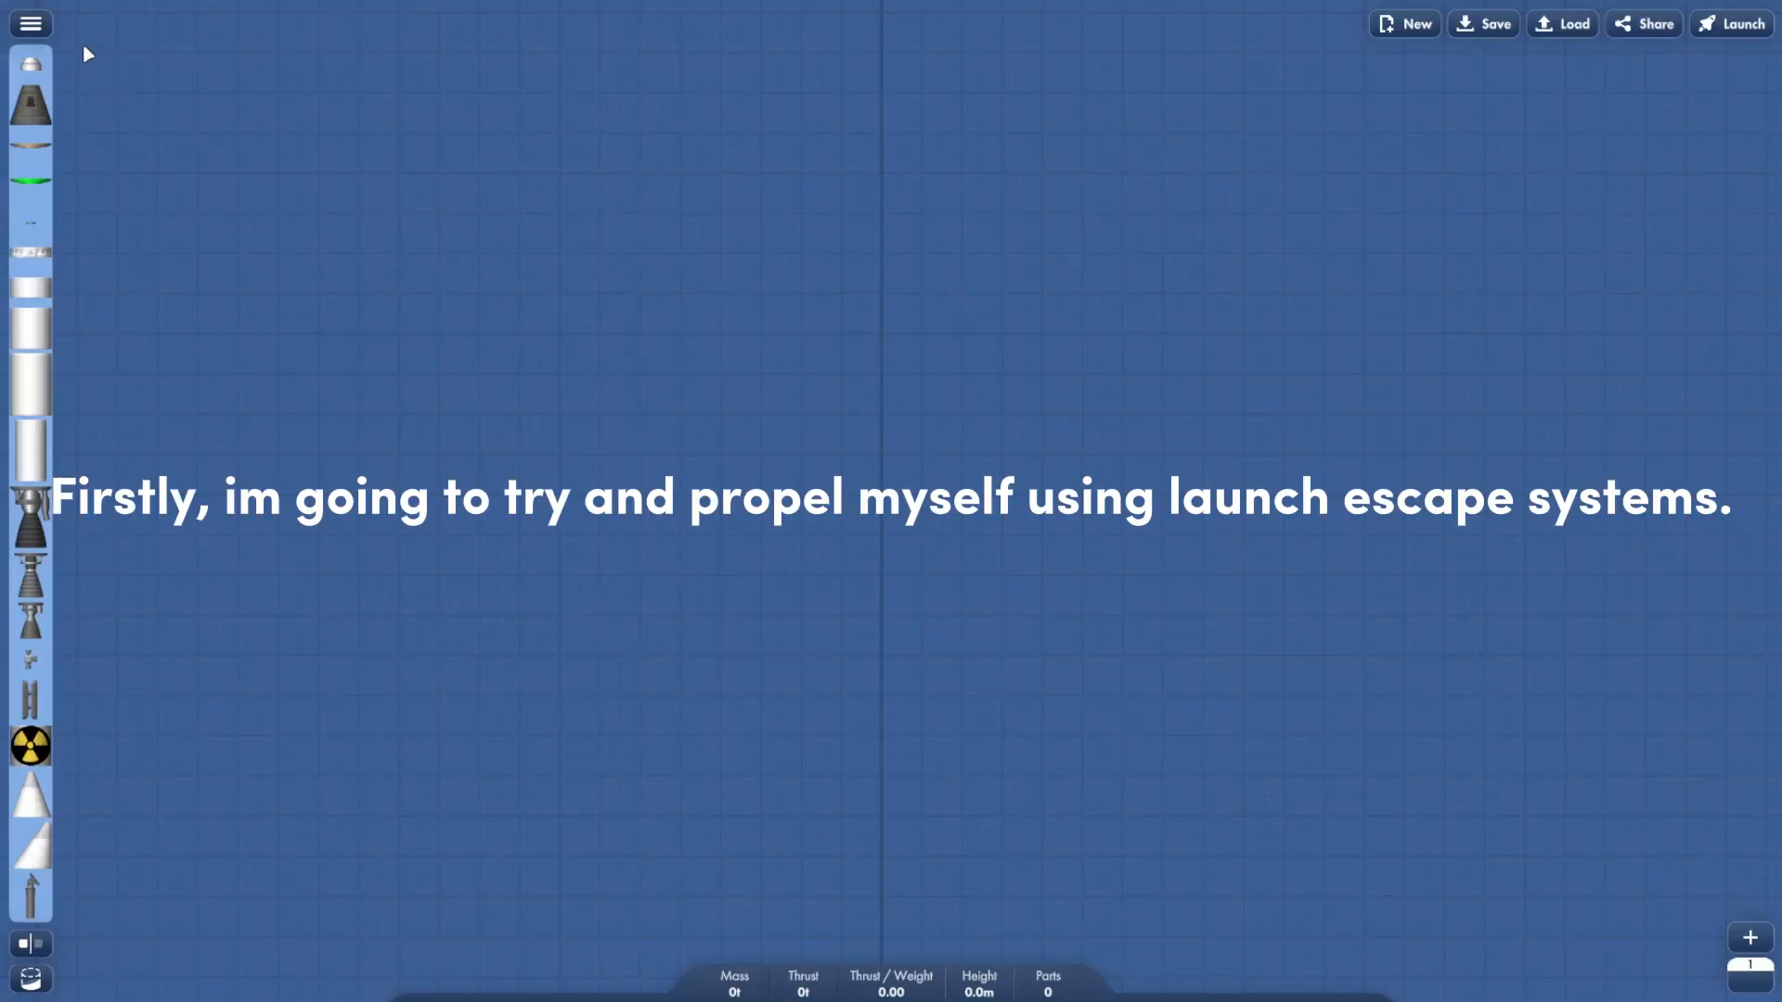
click(31, 22)
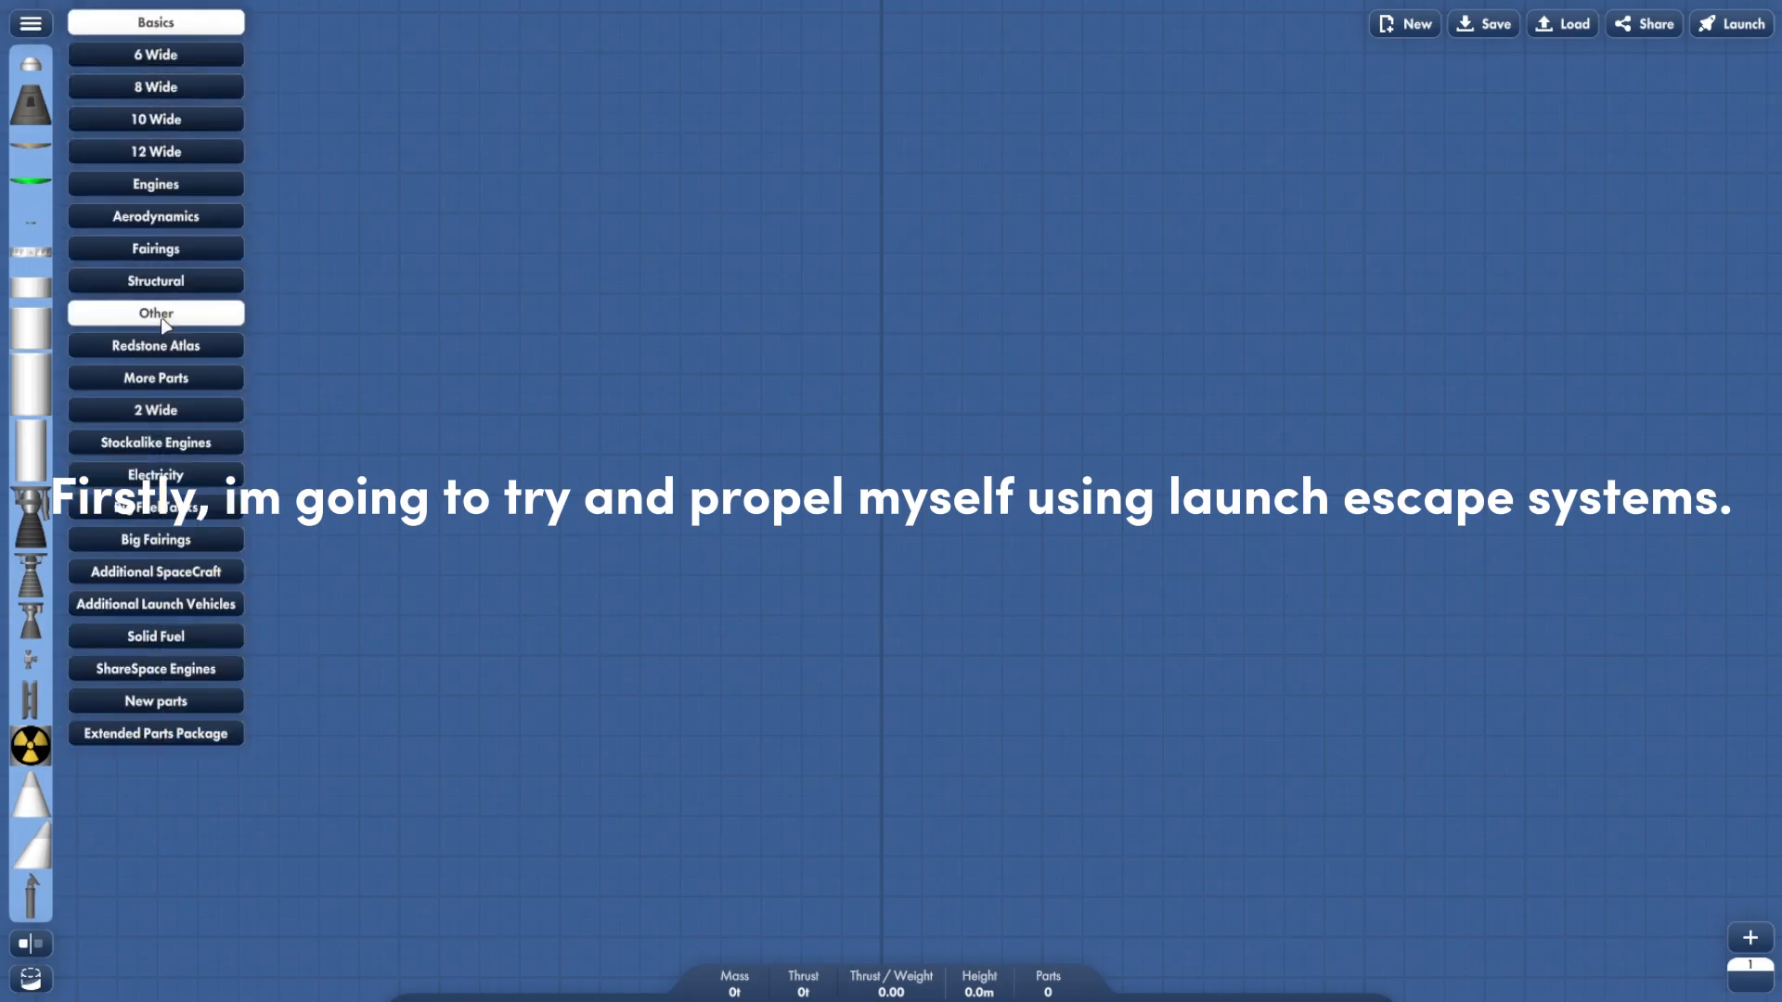
click(156, 312)
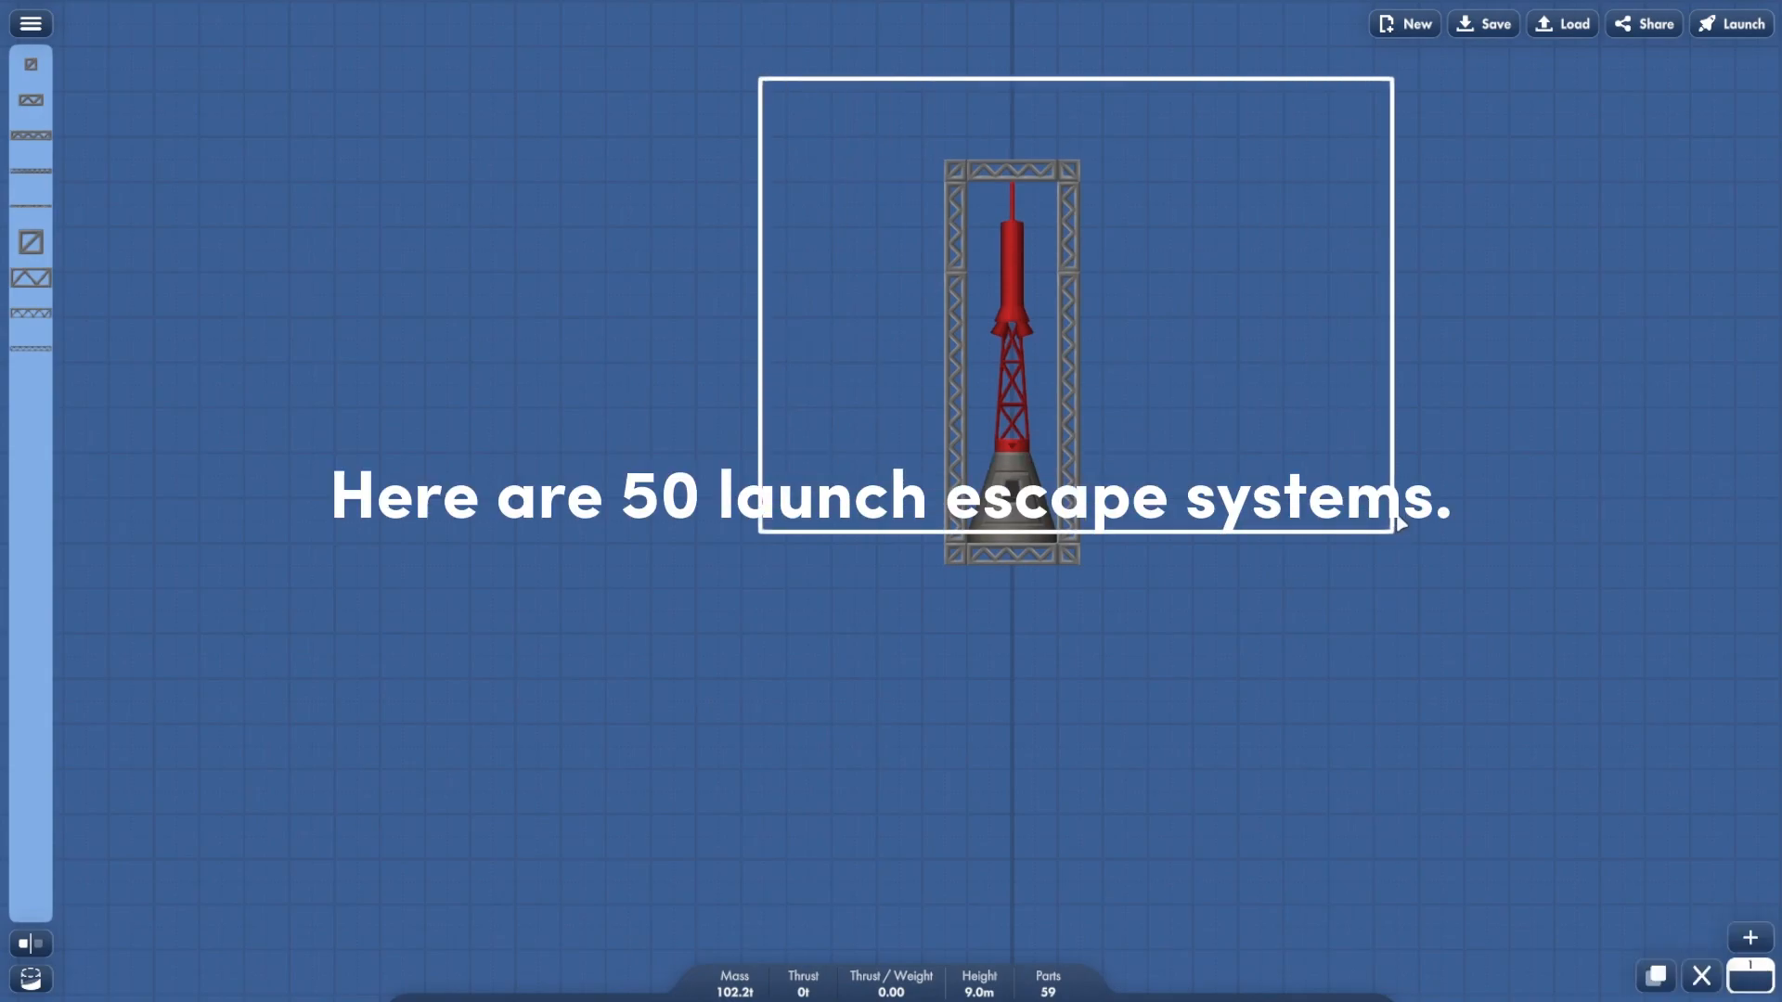
Step: Launch the capsule with Infinite Fuel enabled and fire the escape tower up to about 457 m
click(1730, 23)
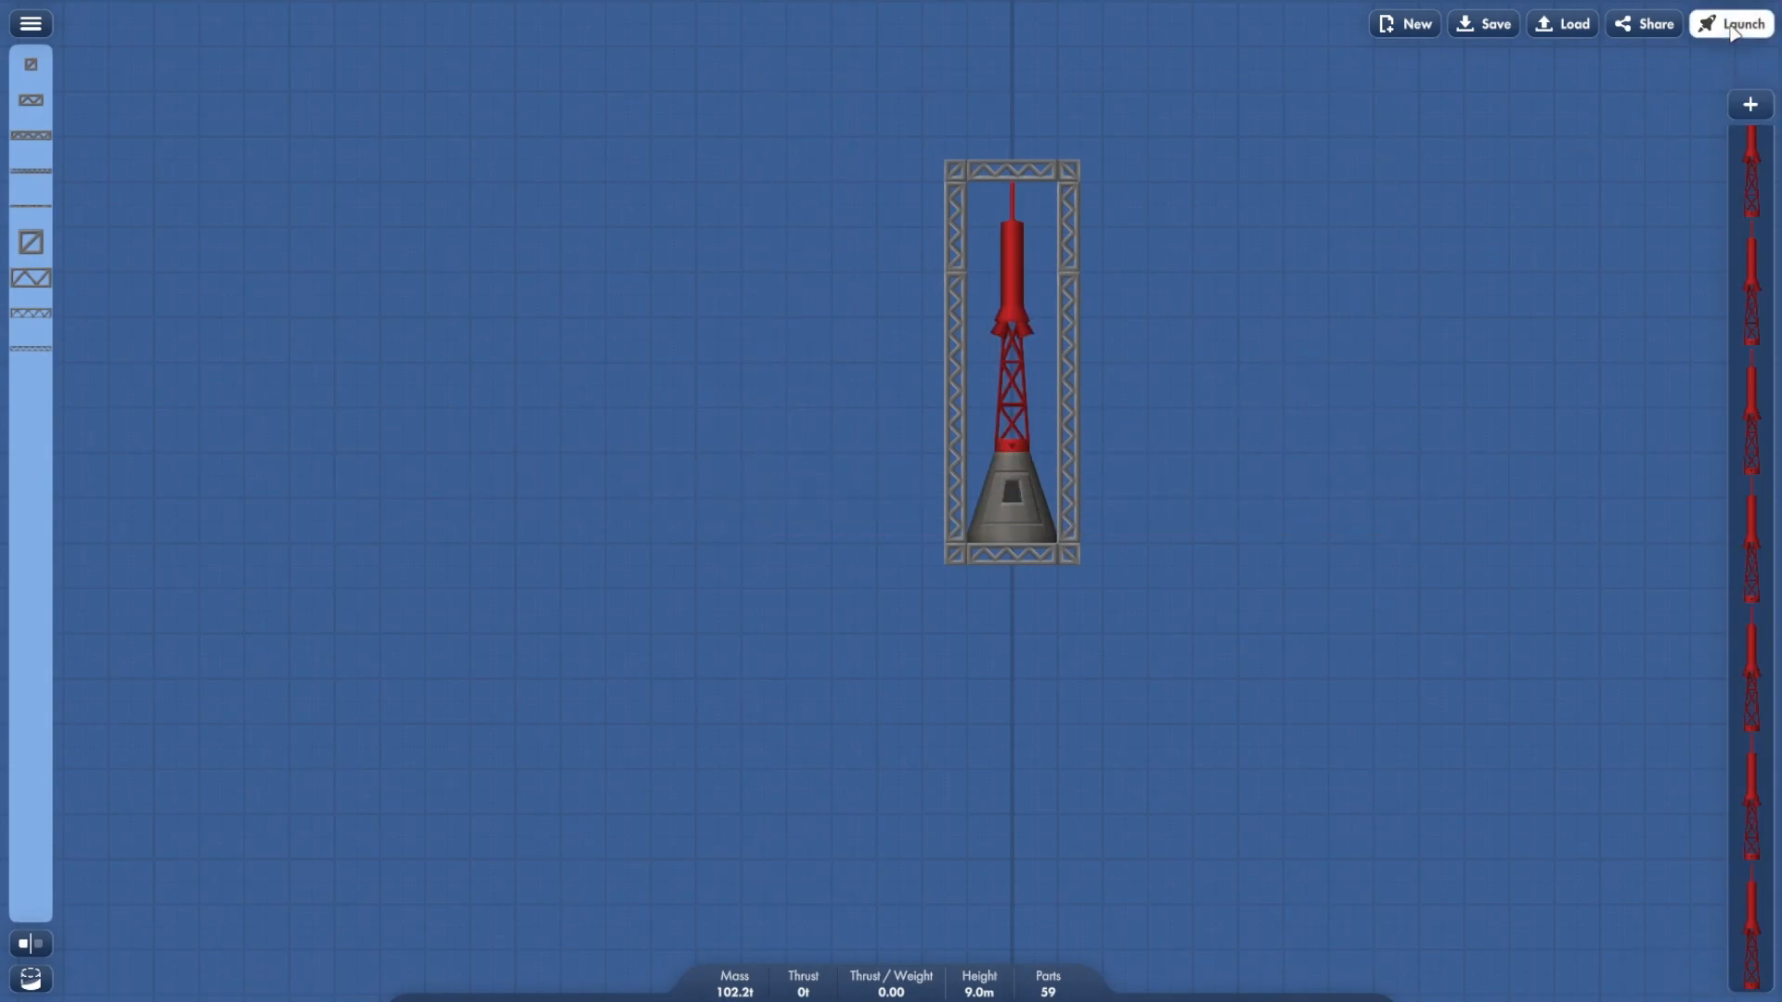
click(1728, 23)
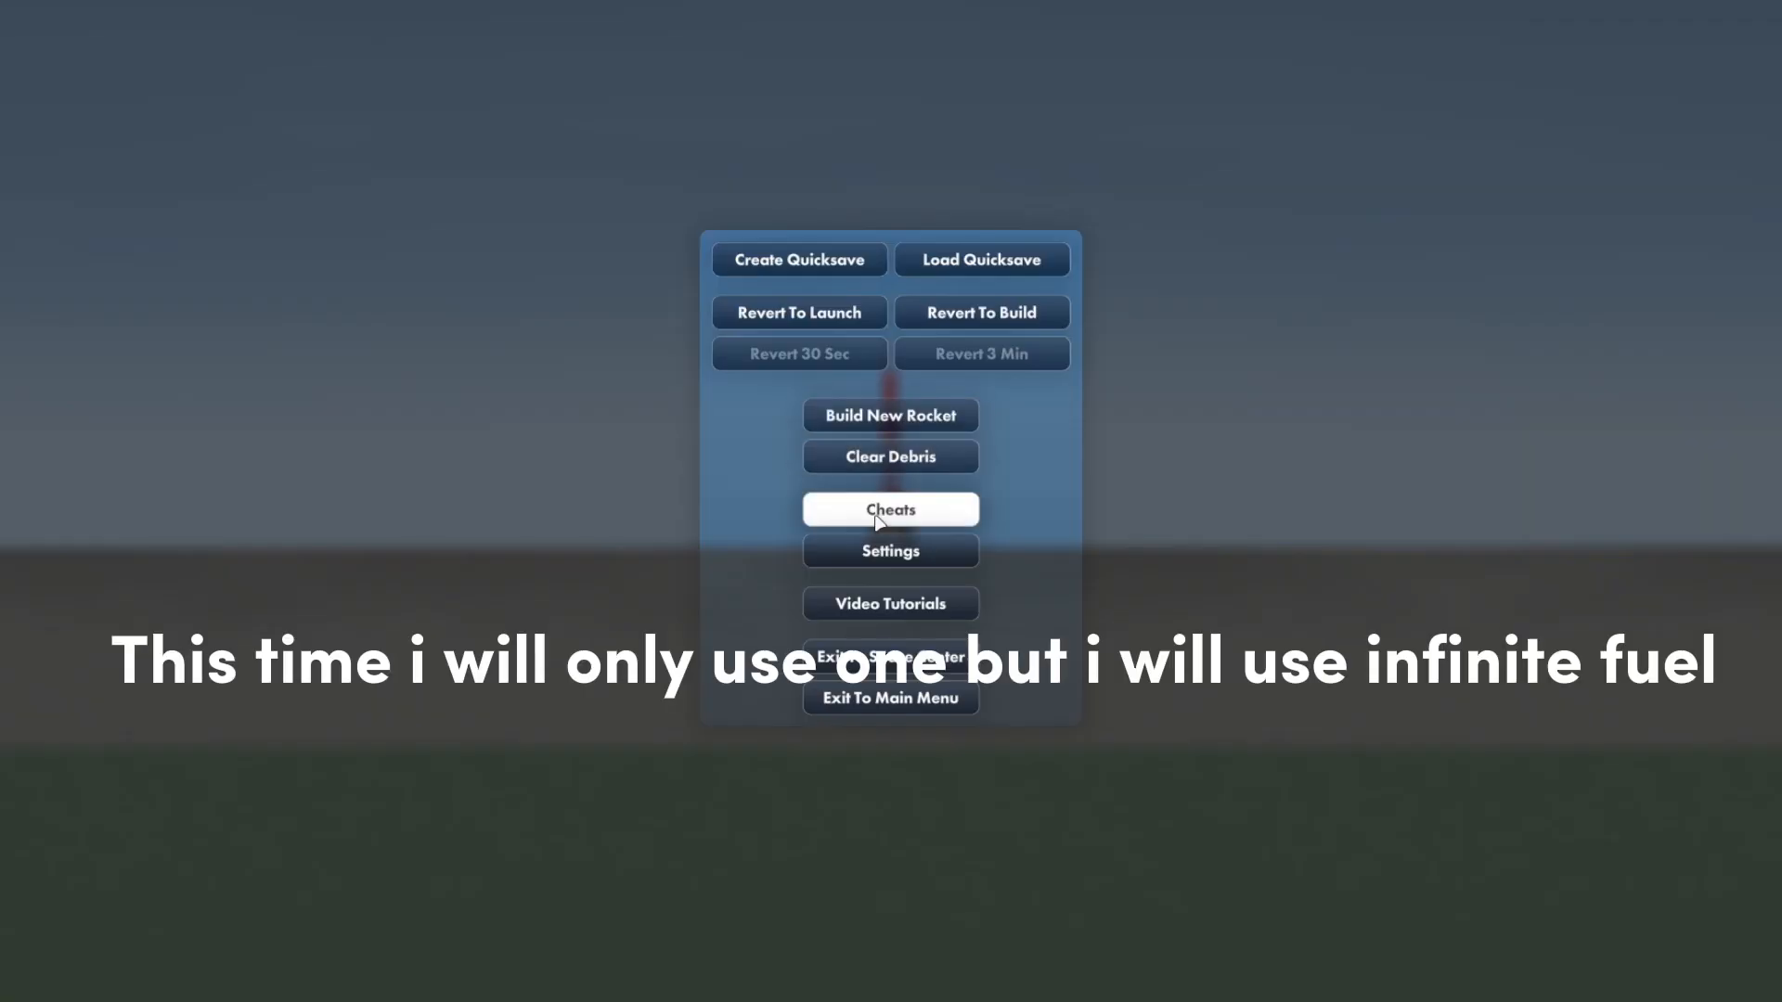
click(889, 509)
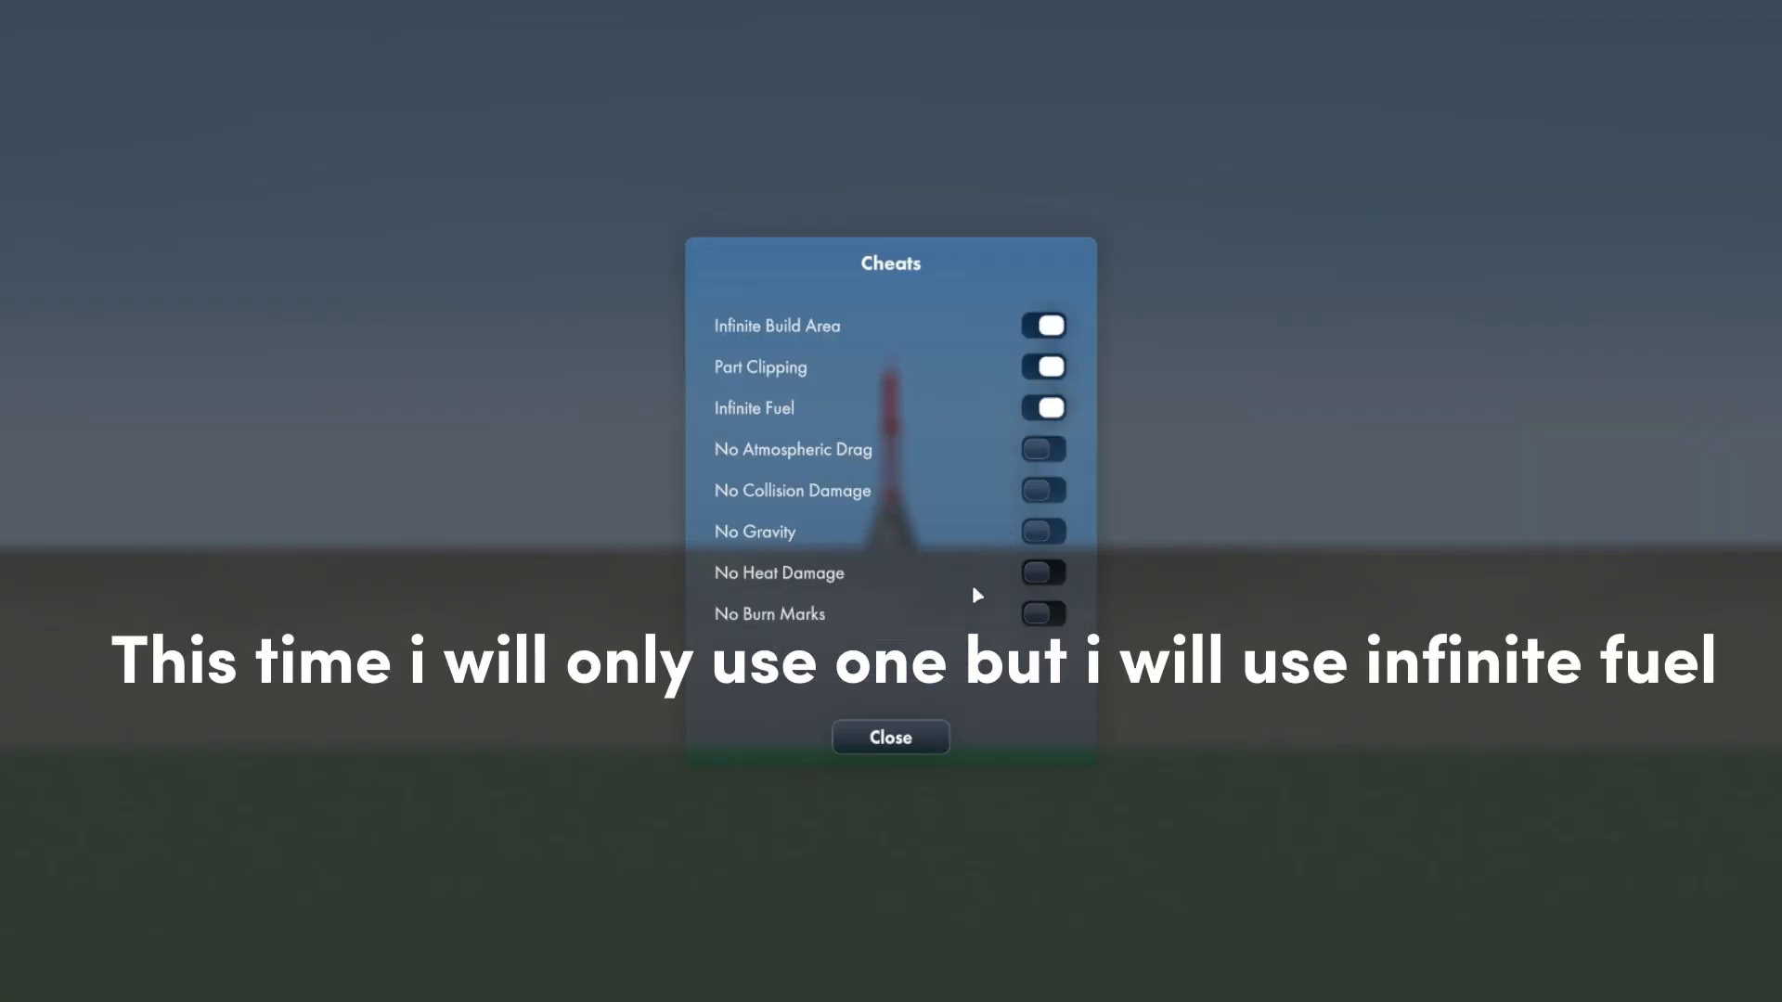
click(889, 737)
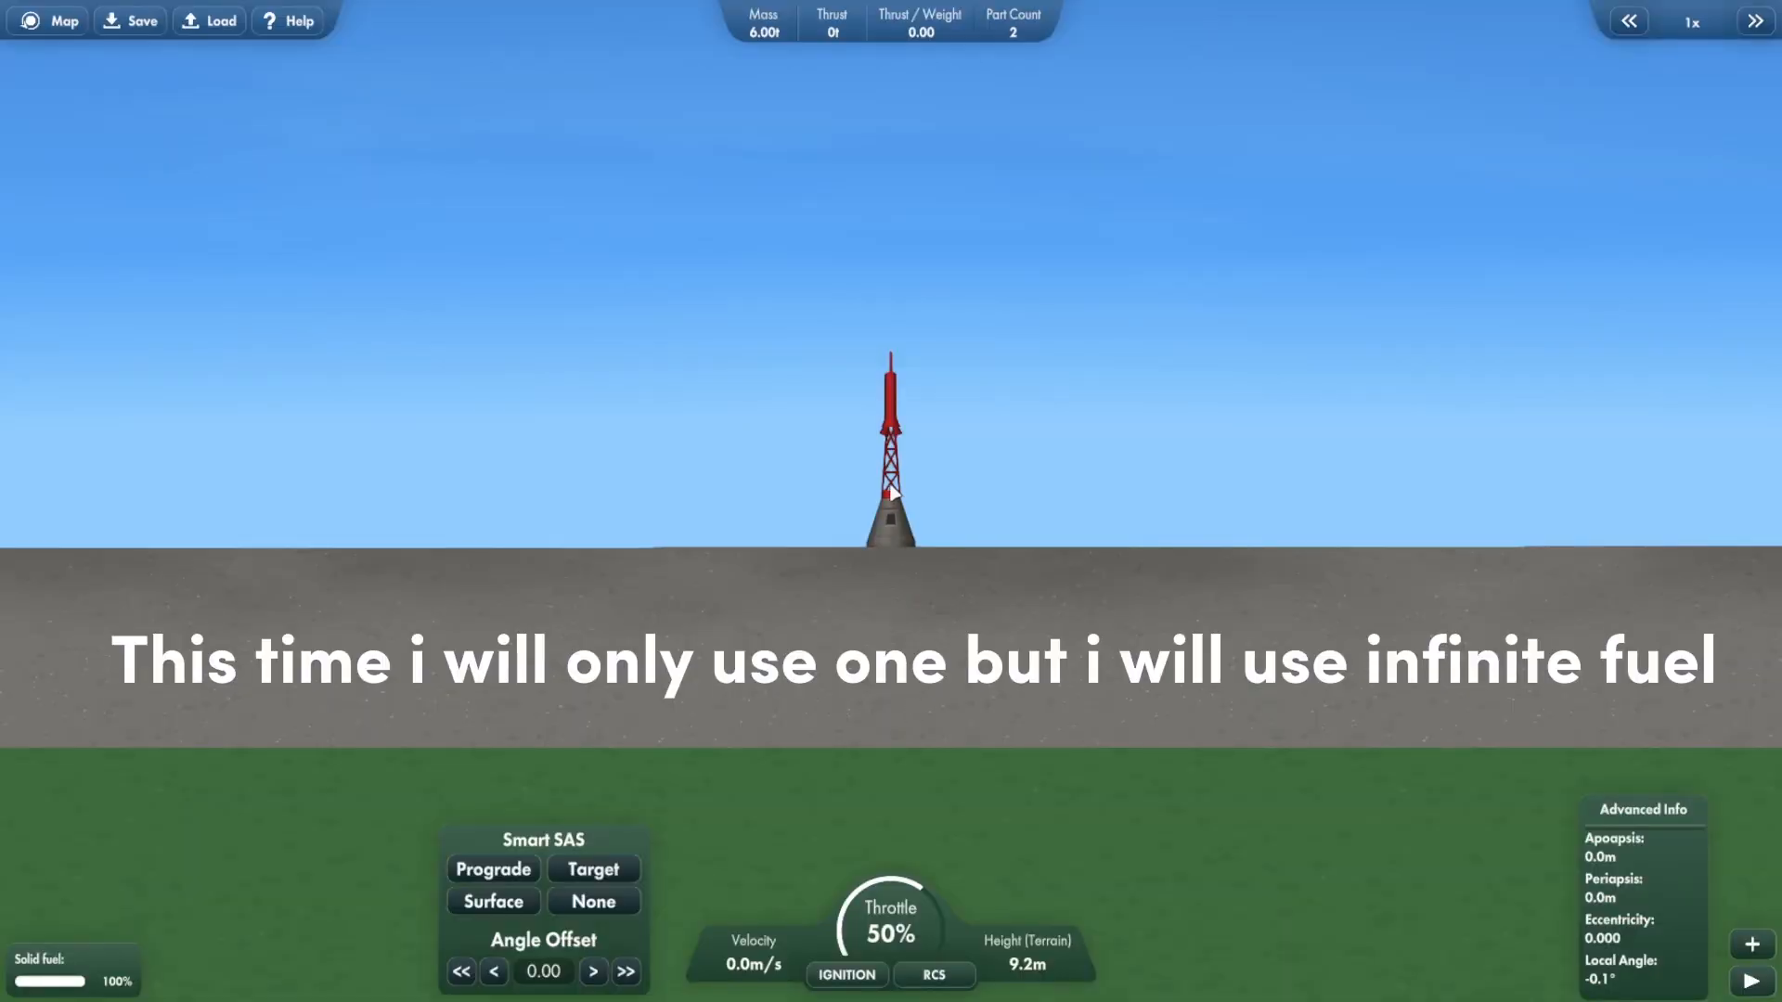
click(847, 975)
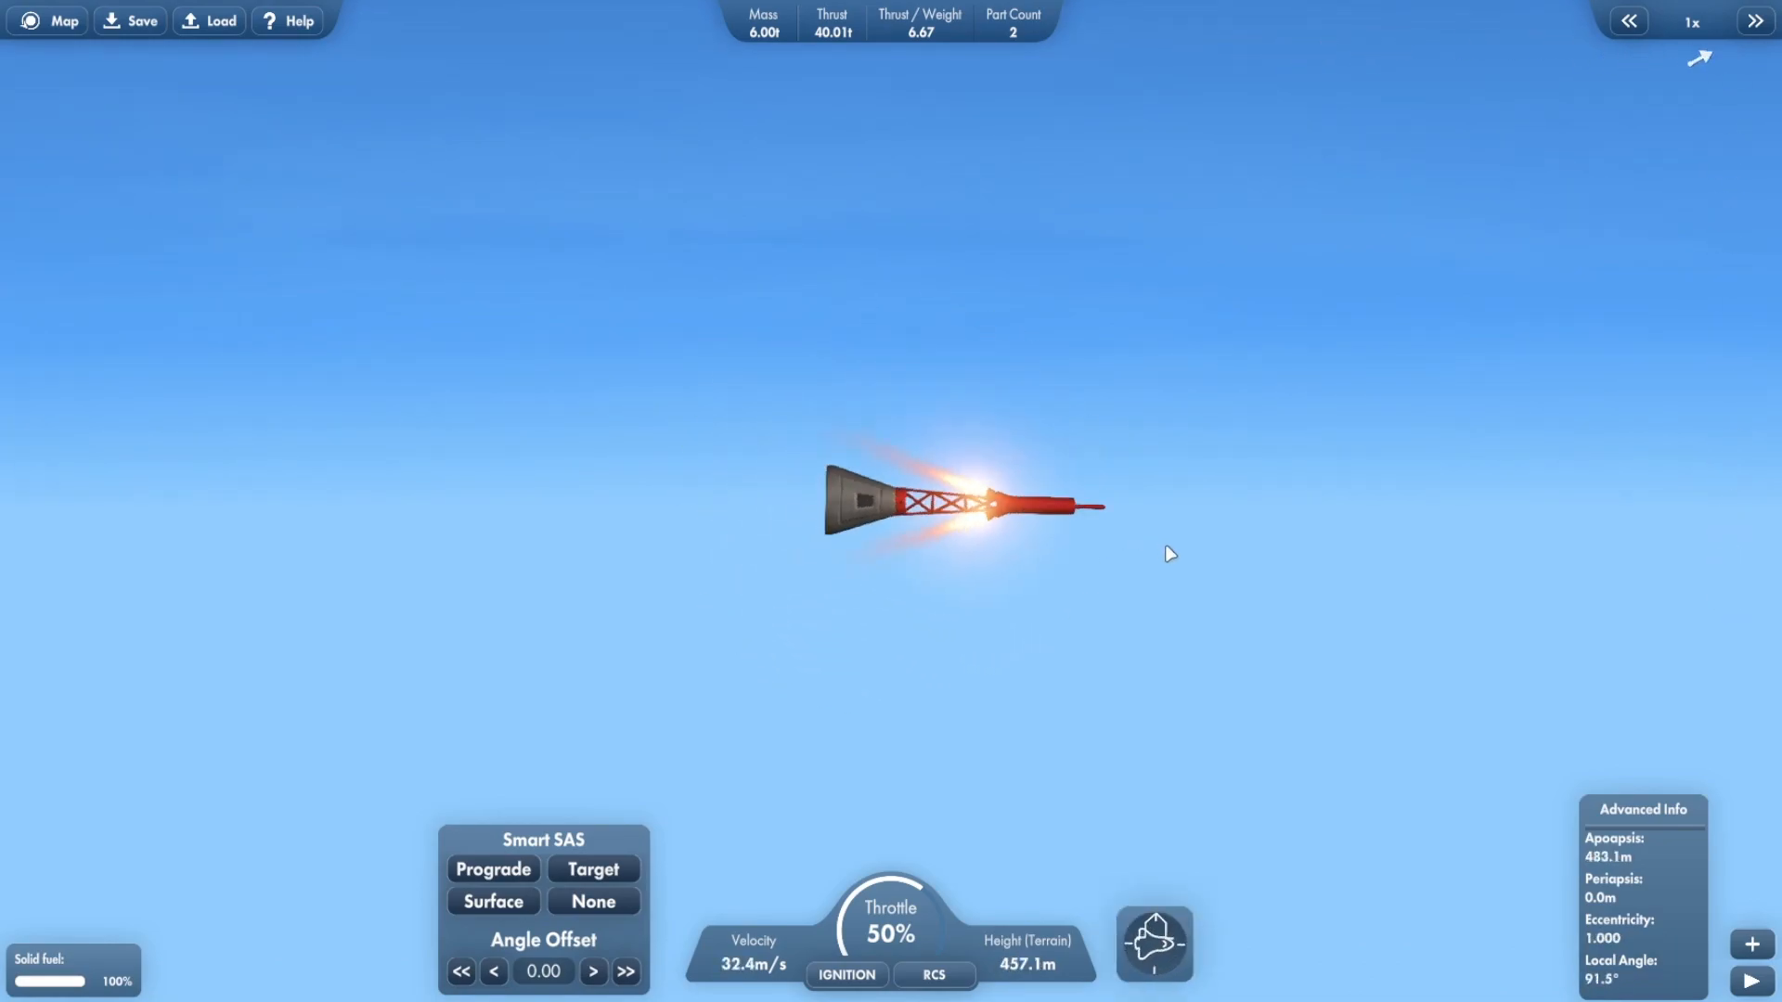
key(Escape)
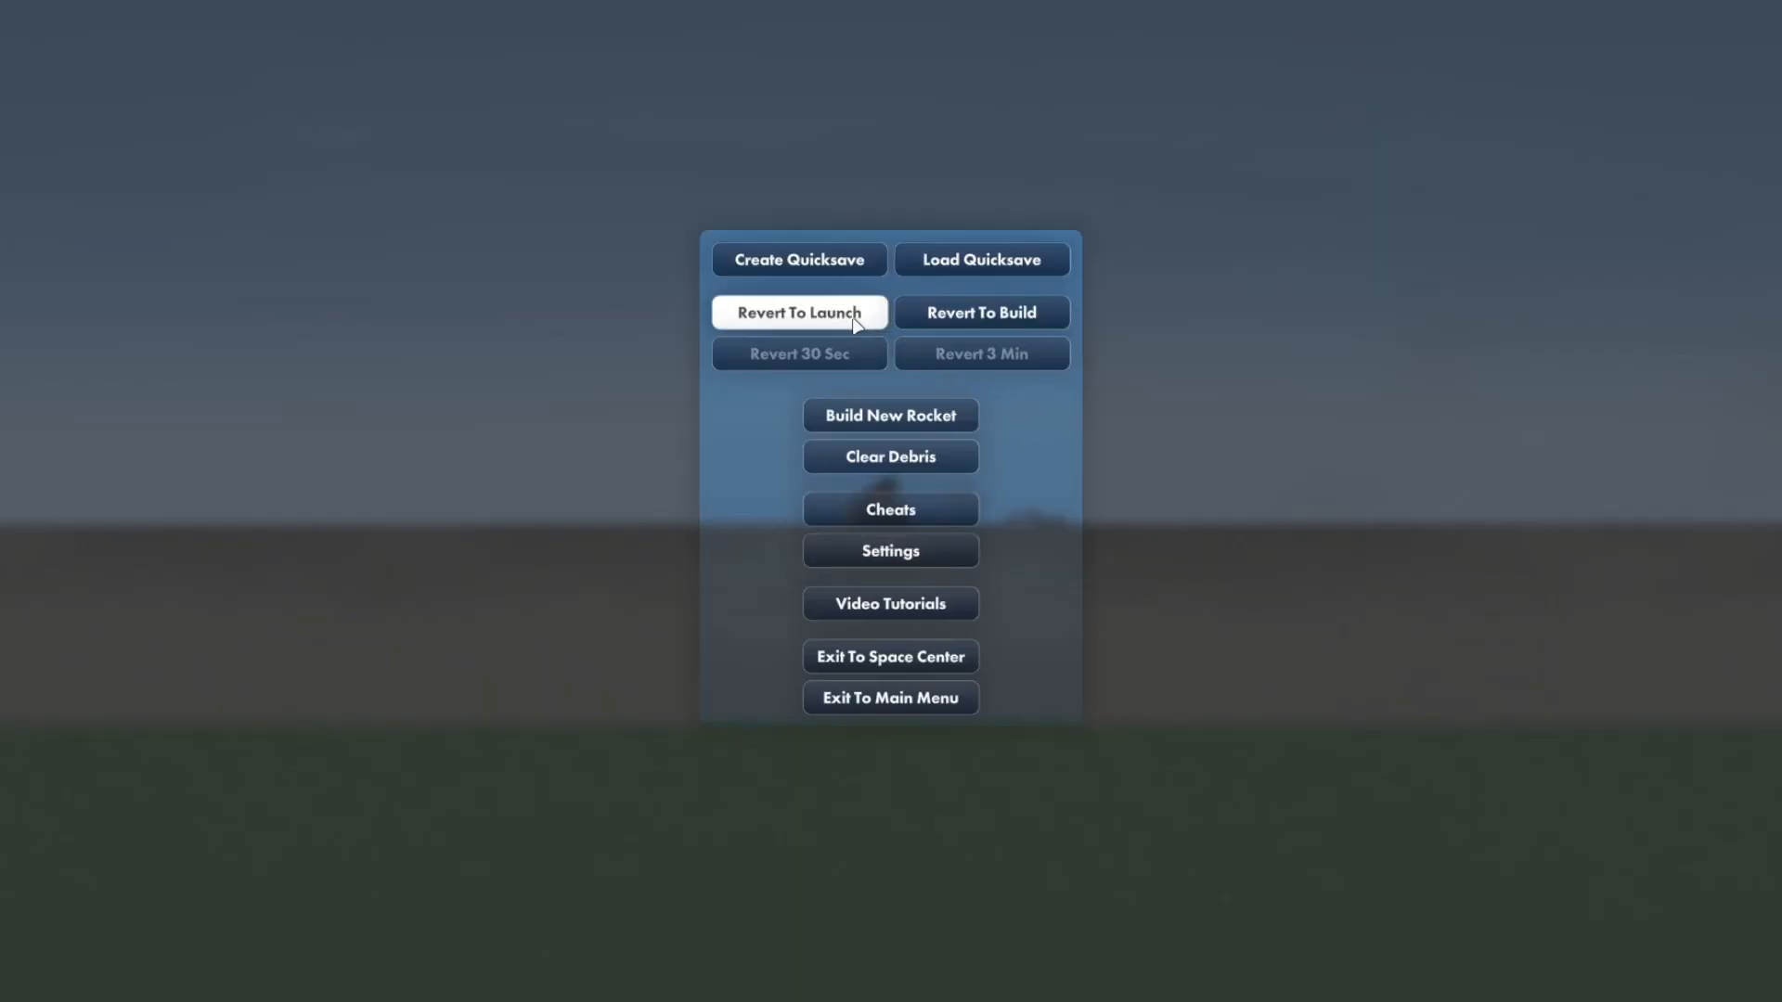
Step: Revert to the pad and rebuild the capsule-and-tank rocket on 45 stacked separators
click(798, 312)
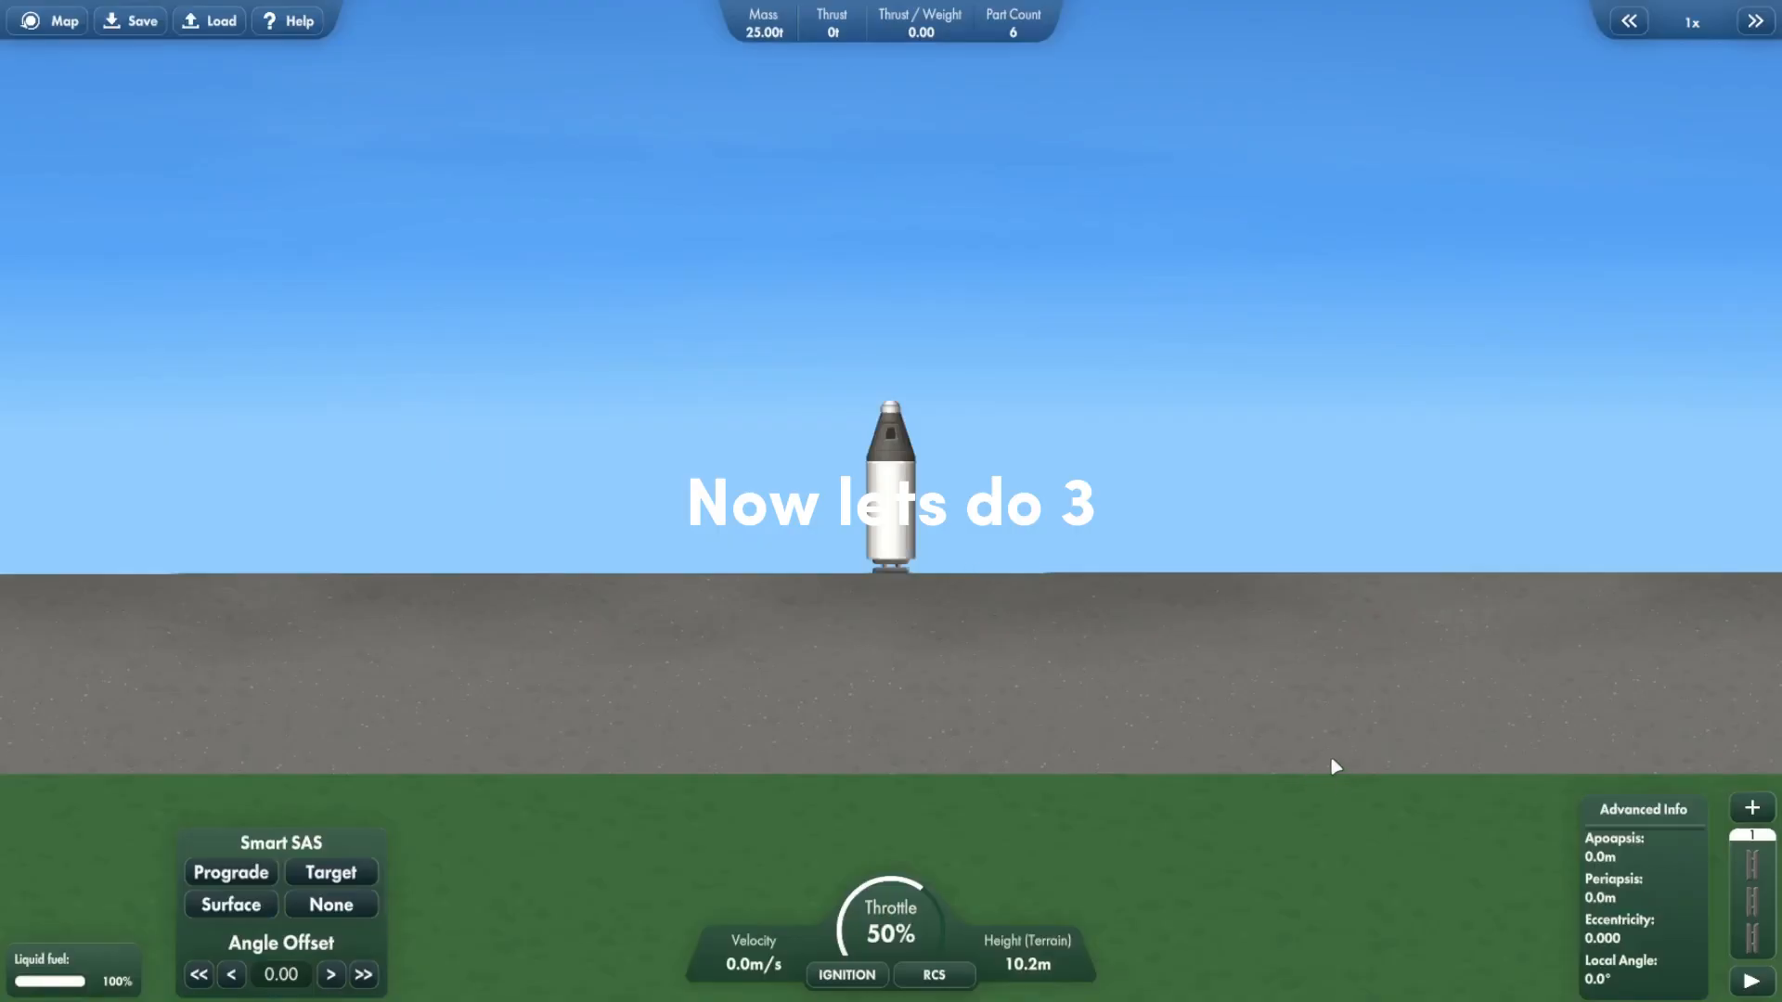
click(847, 975)
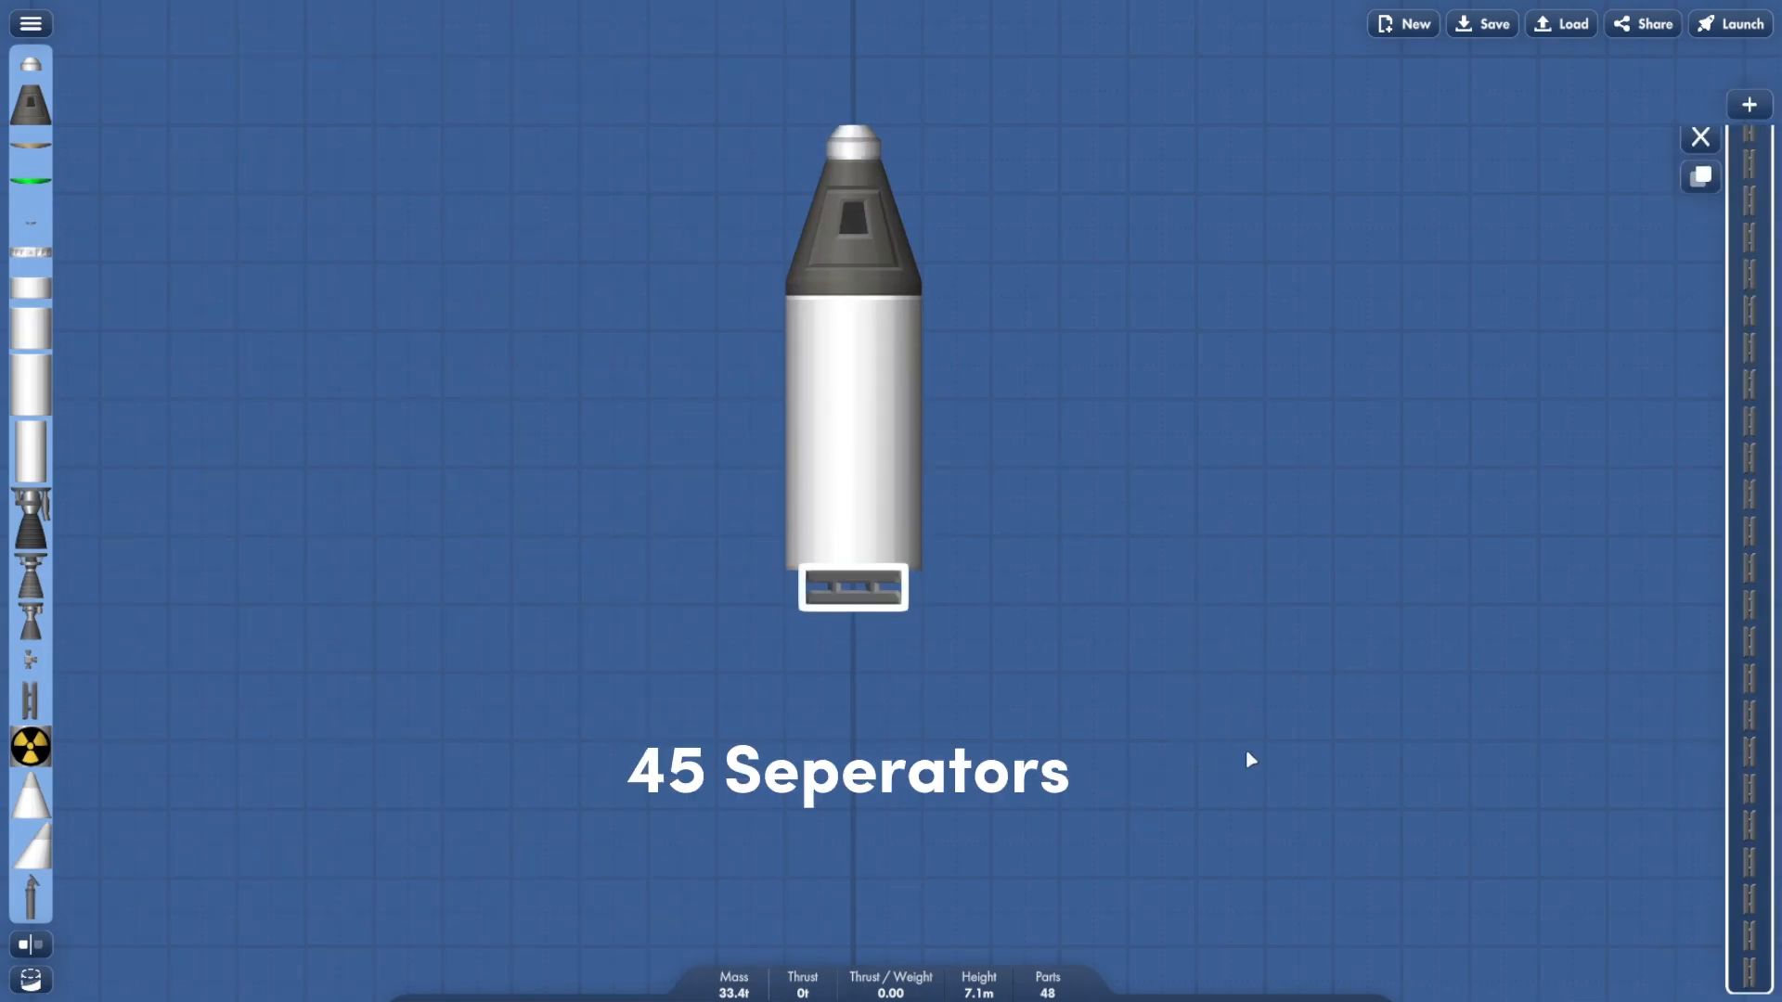
Step: Launch the 138-part rocket off the separator stack past 1700 m and deploy the parachute at higher time speed
click(1727, 22)
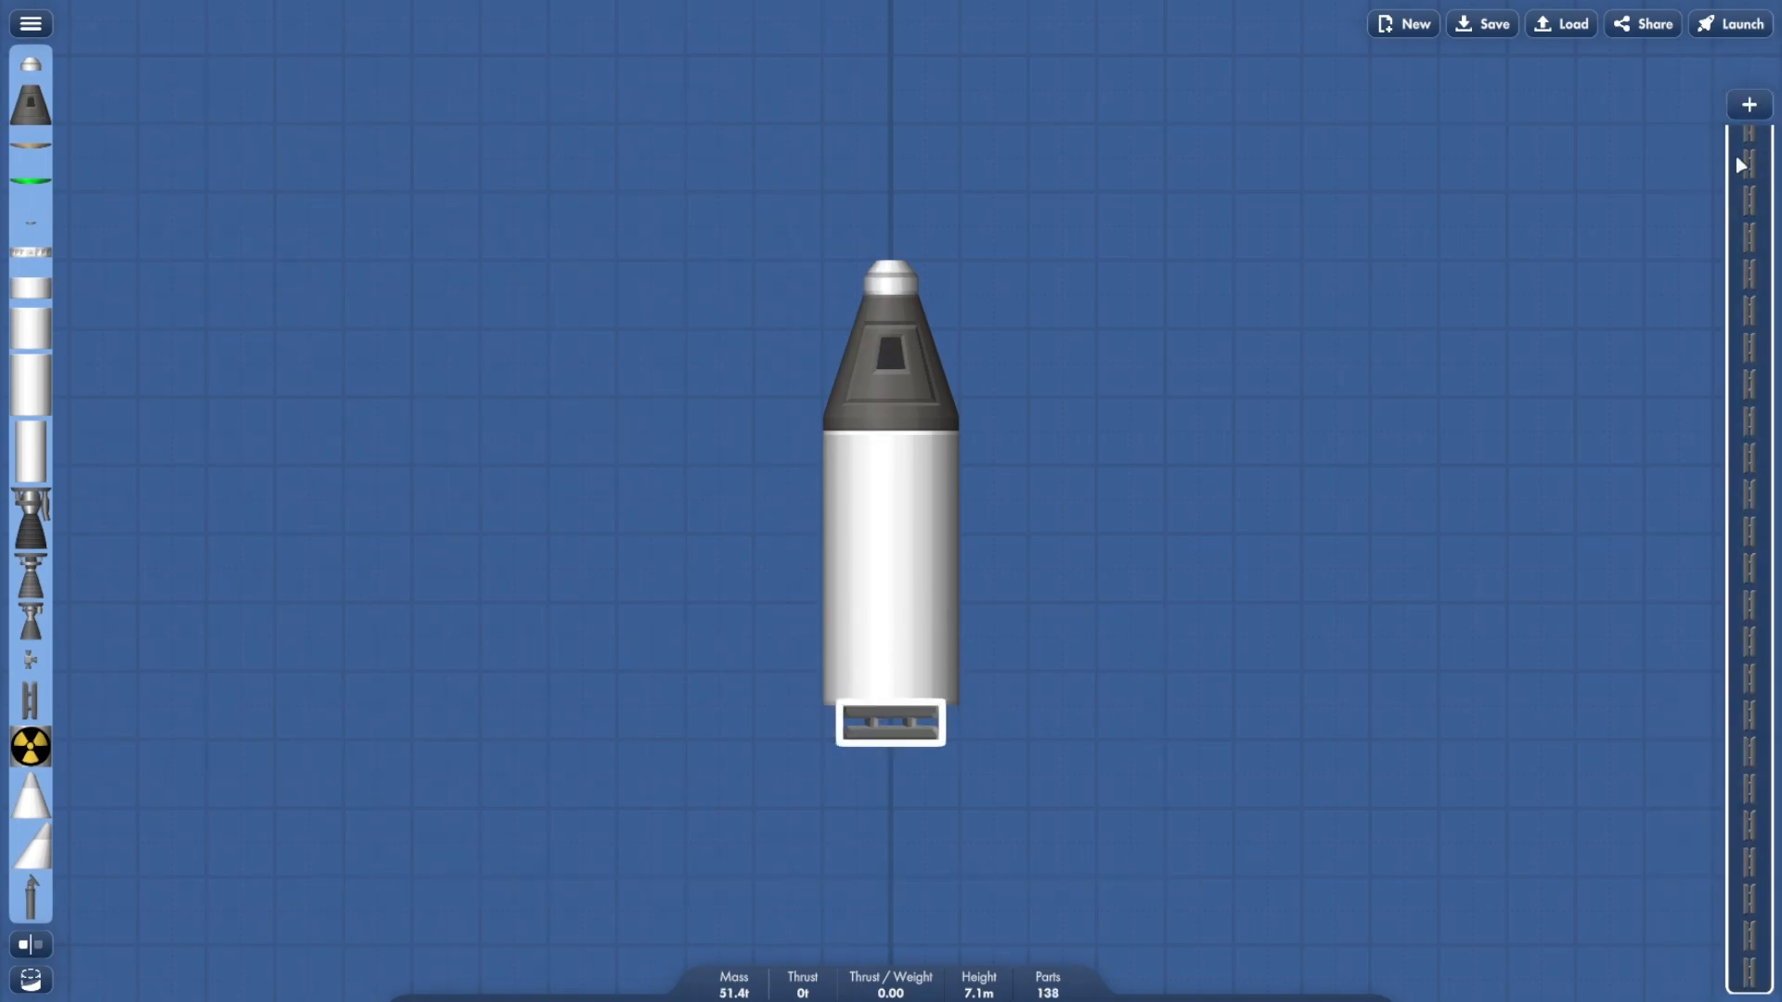
click(1730, 24)
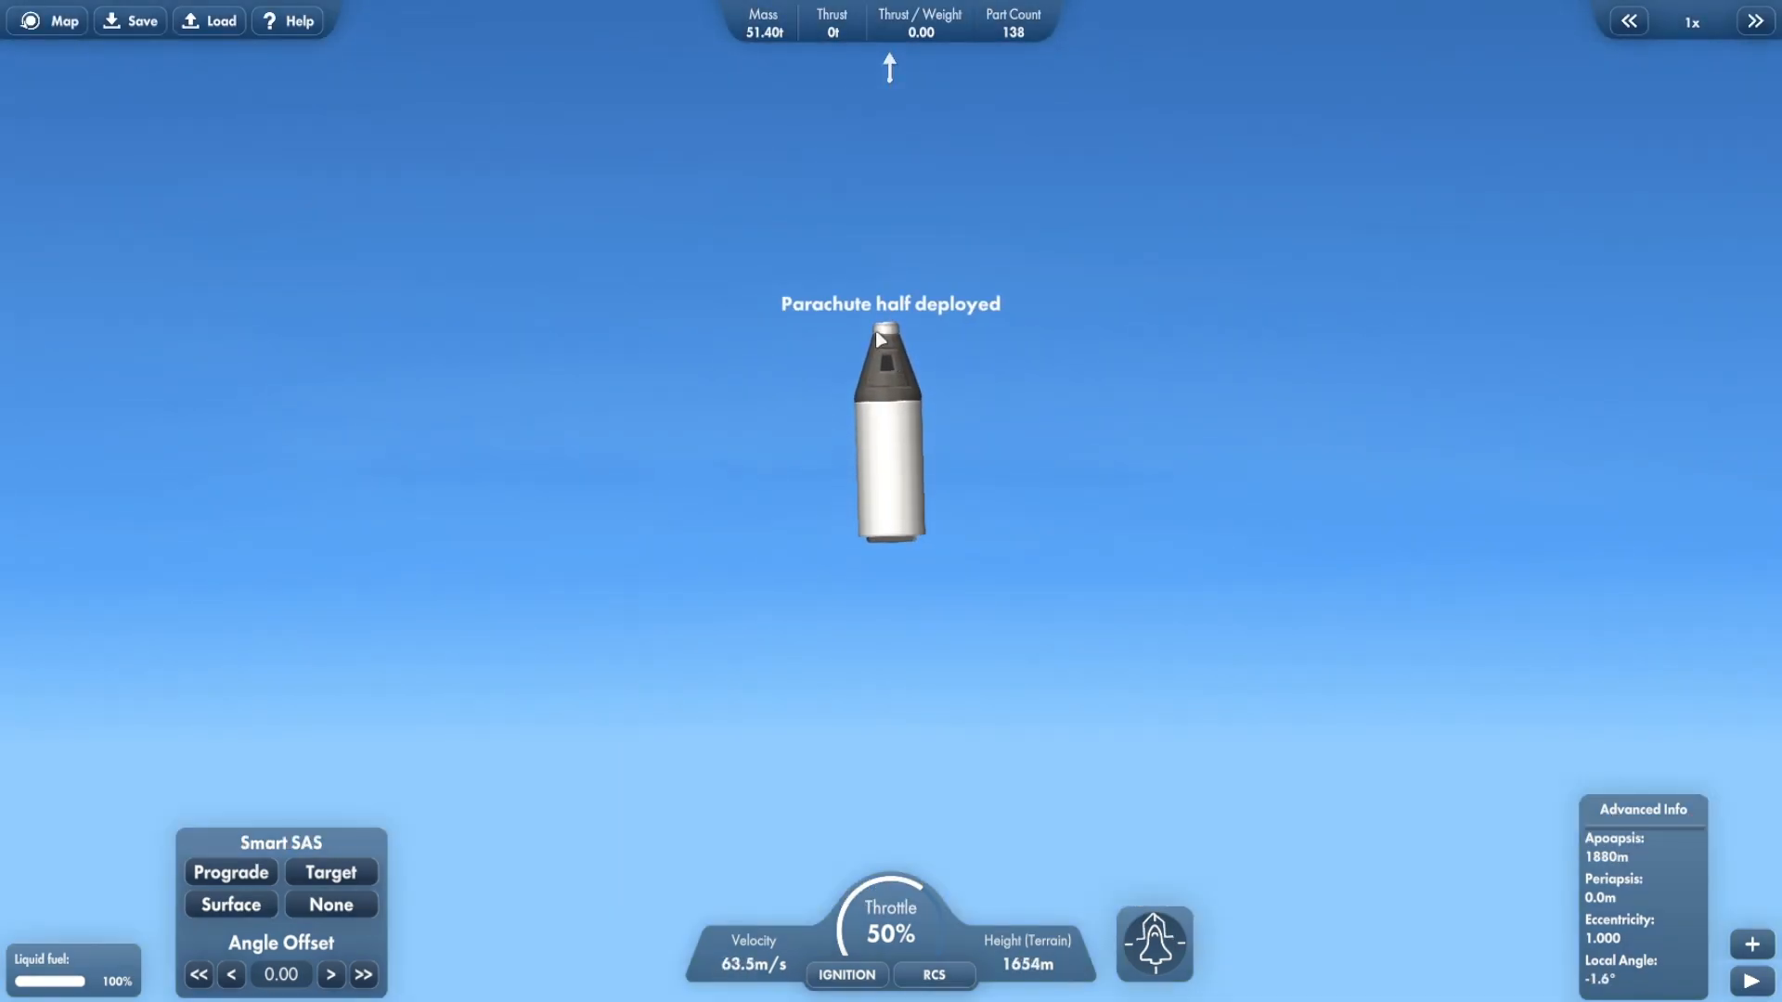
click(1754, 20)
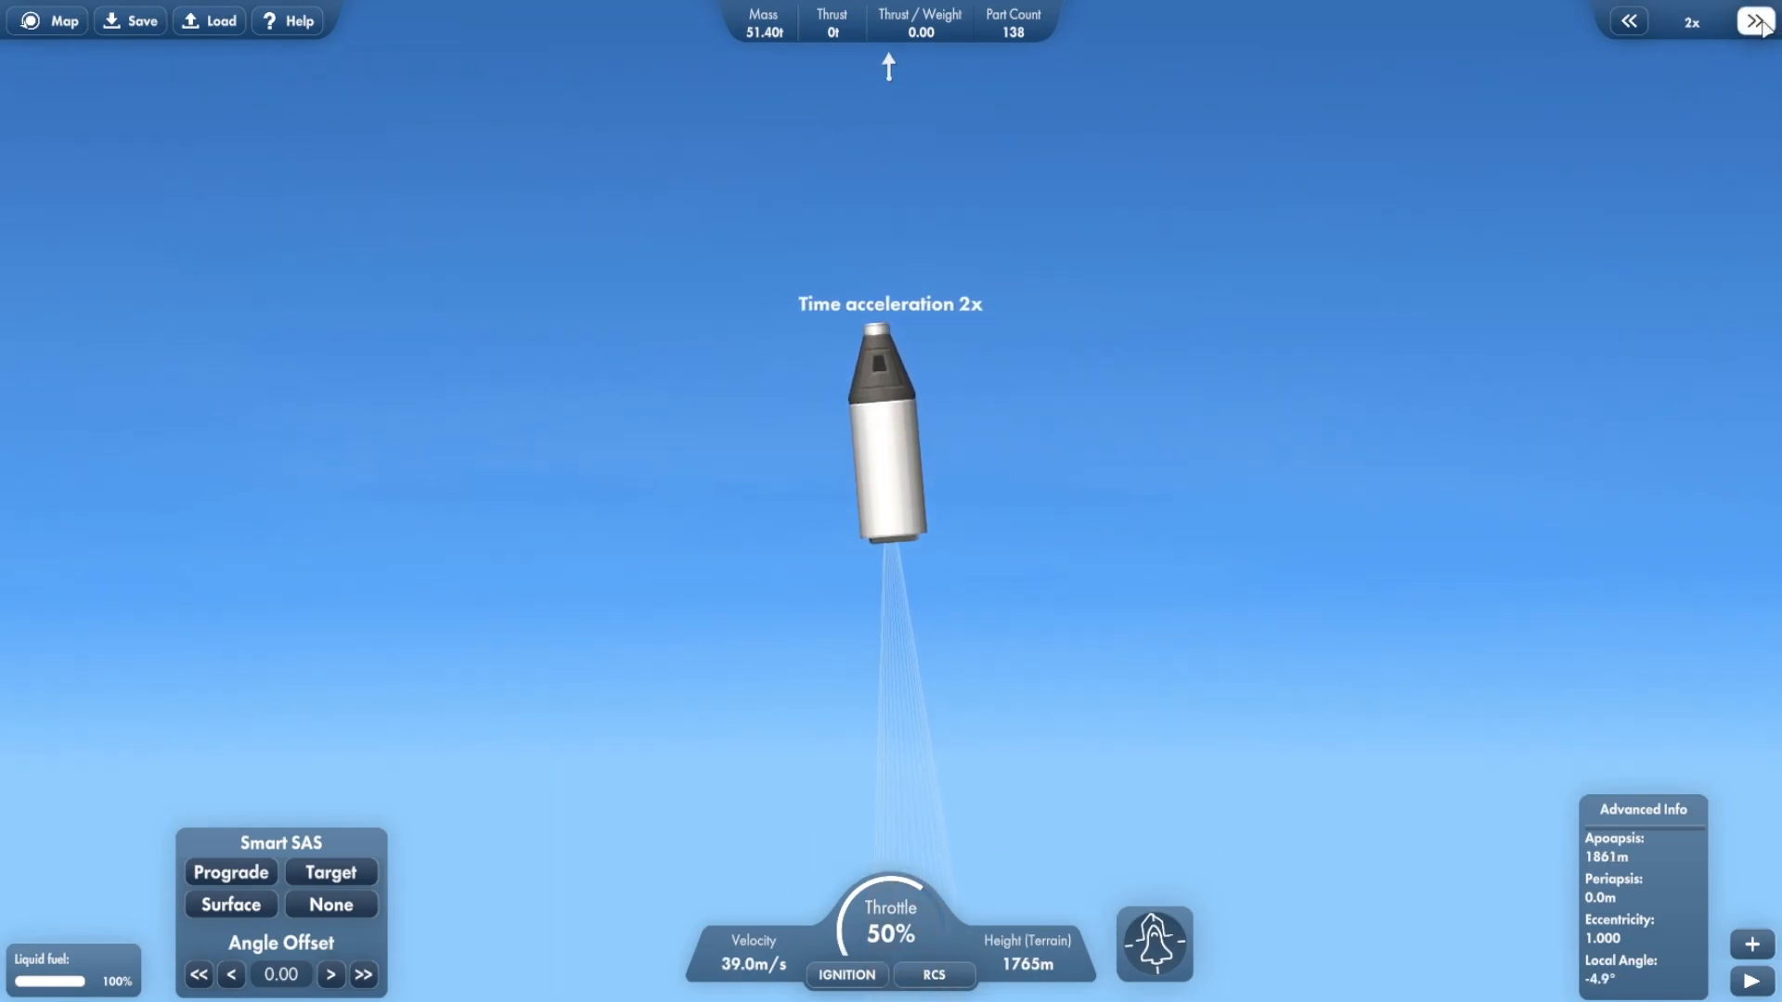
click(1755, 20)
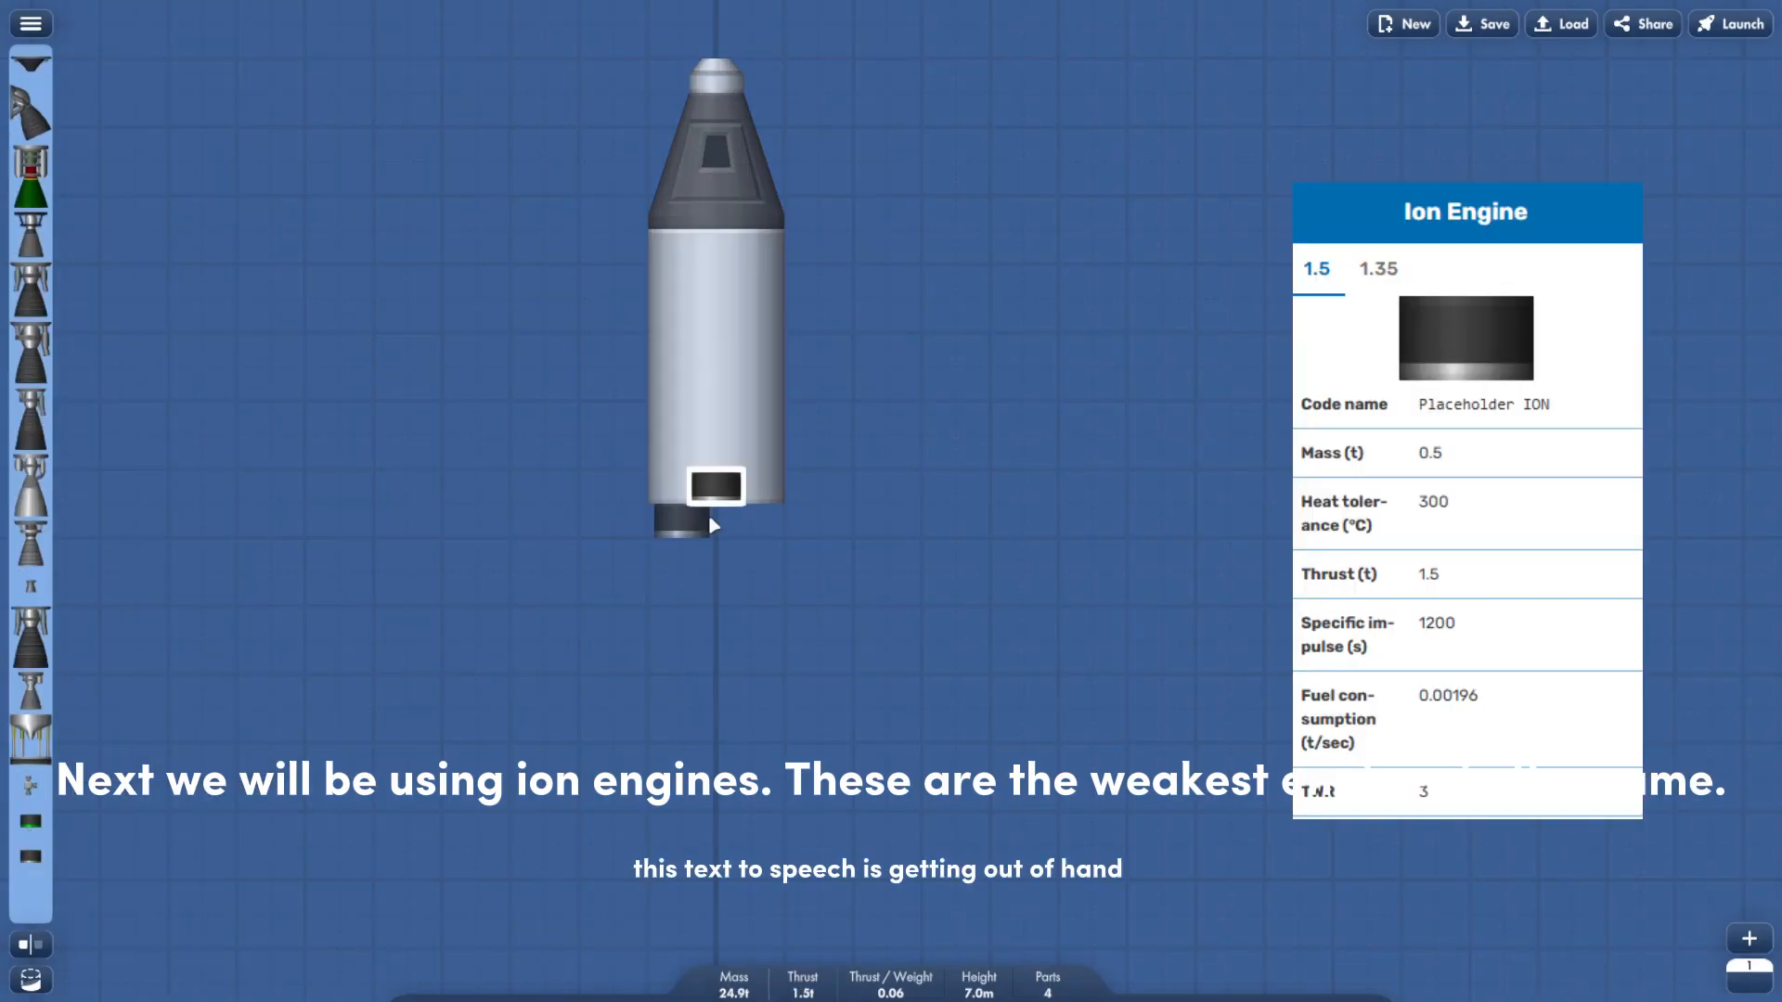
Step: Finish the 256-ion-engine rocket and launch it anyway past the missing heat shield warning
click(783, 484)
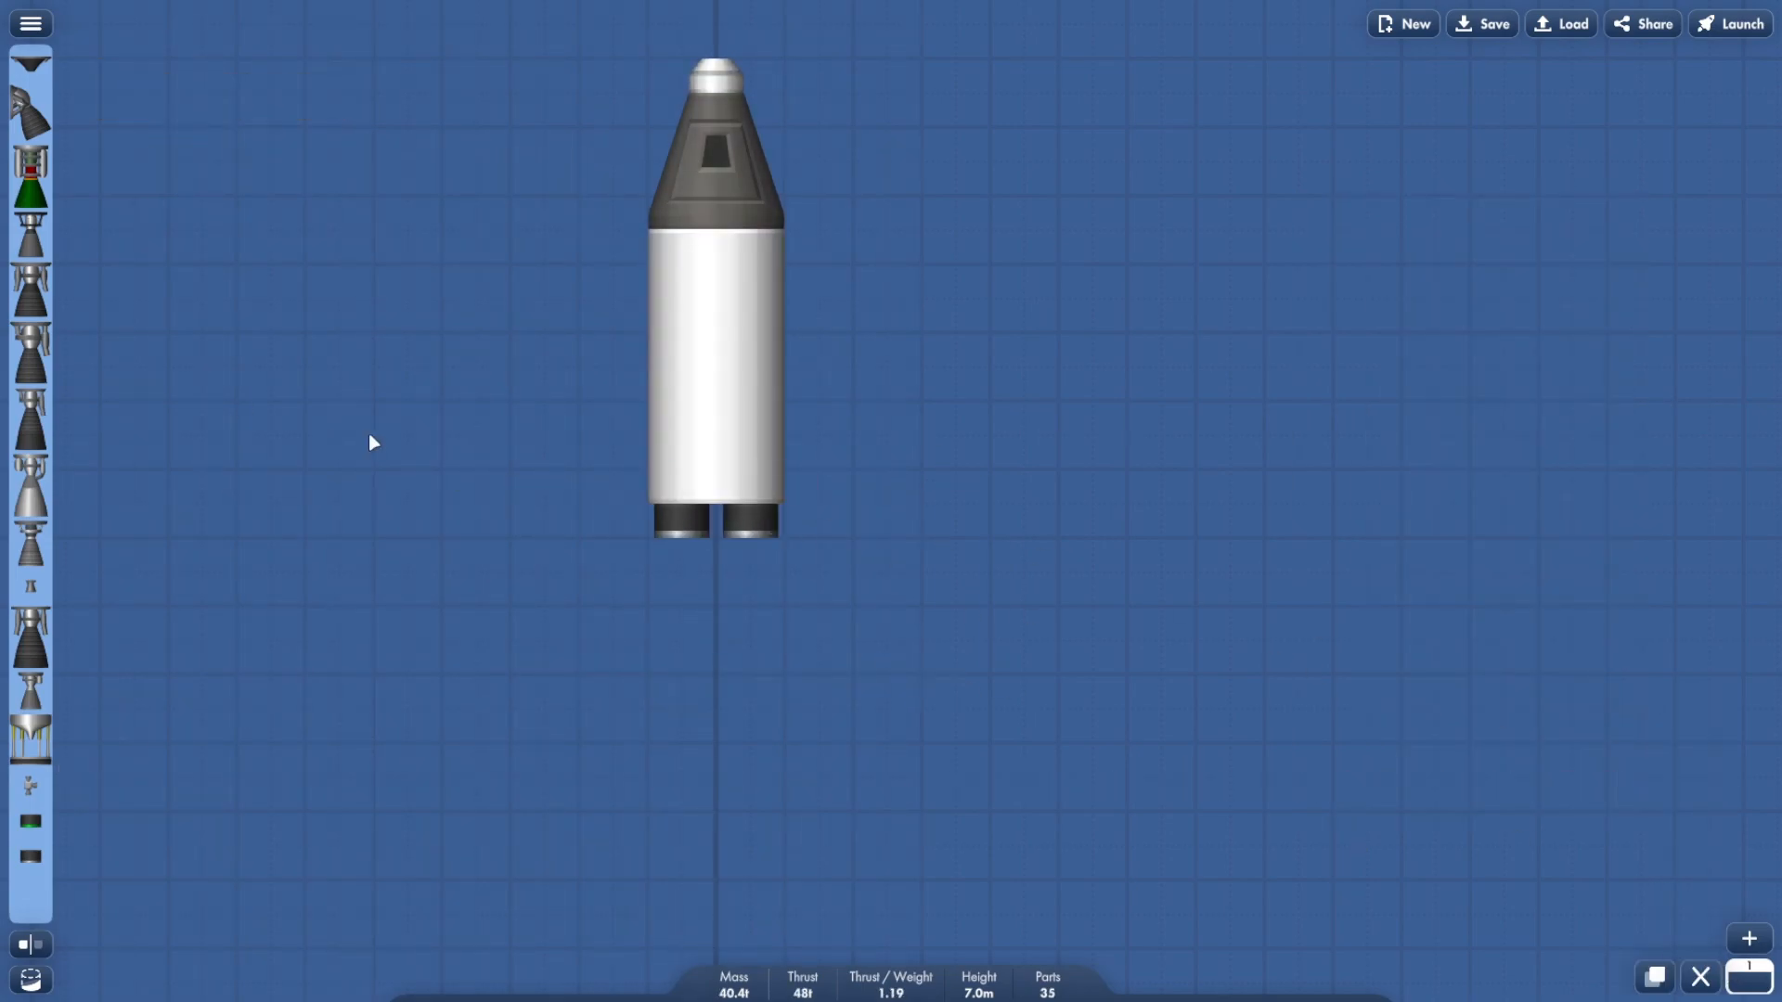
click(1728, 22)
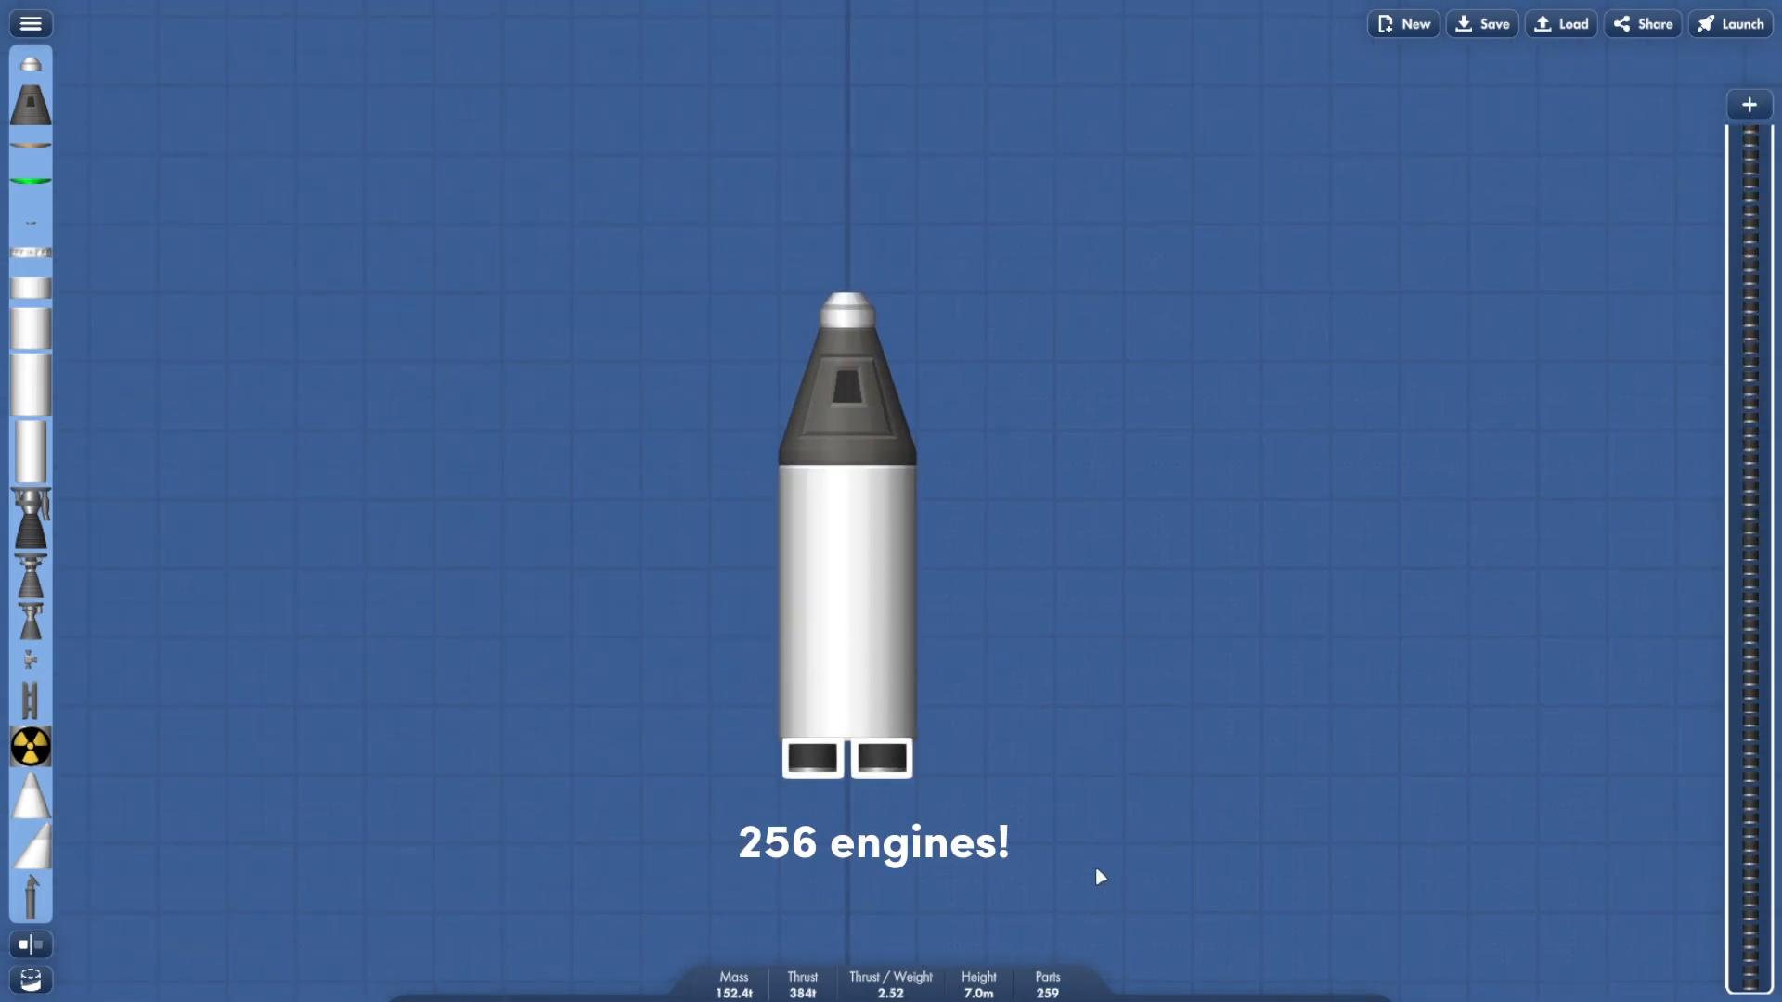
click(1730, 22)
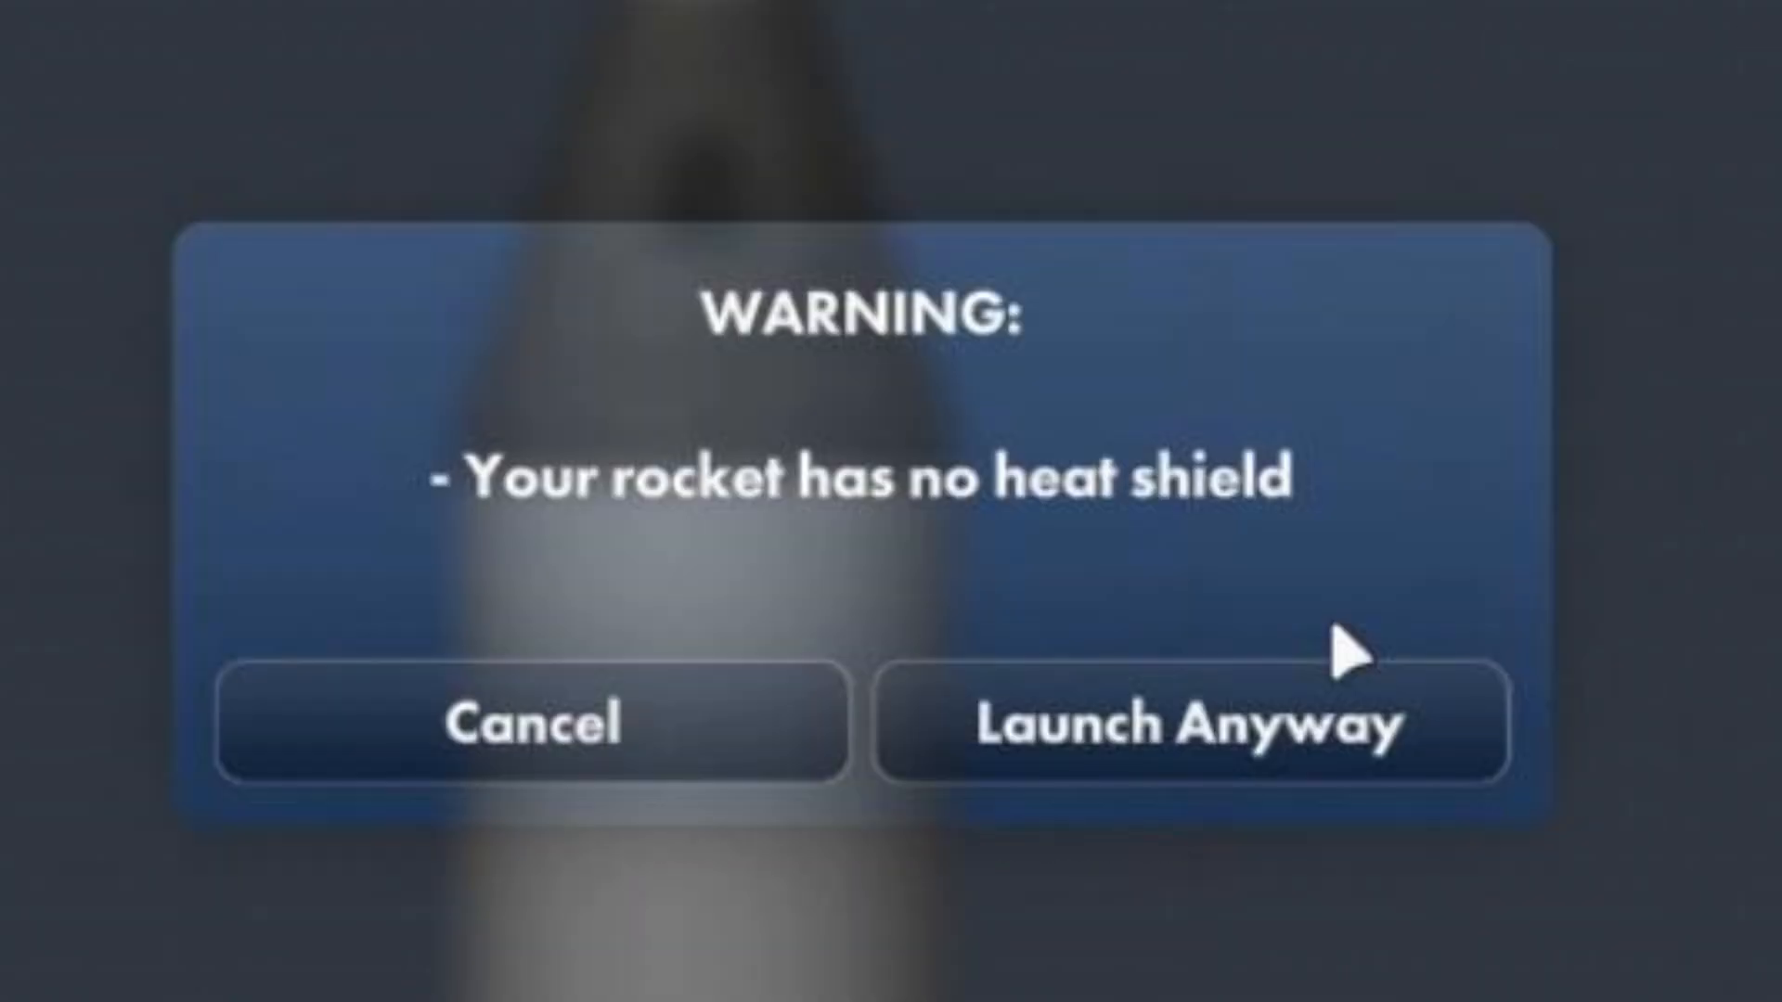
click(1188, 722)
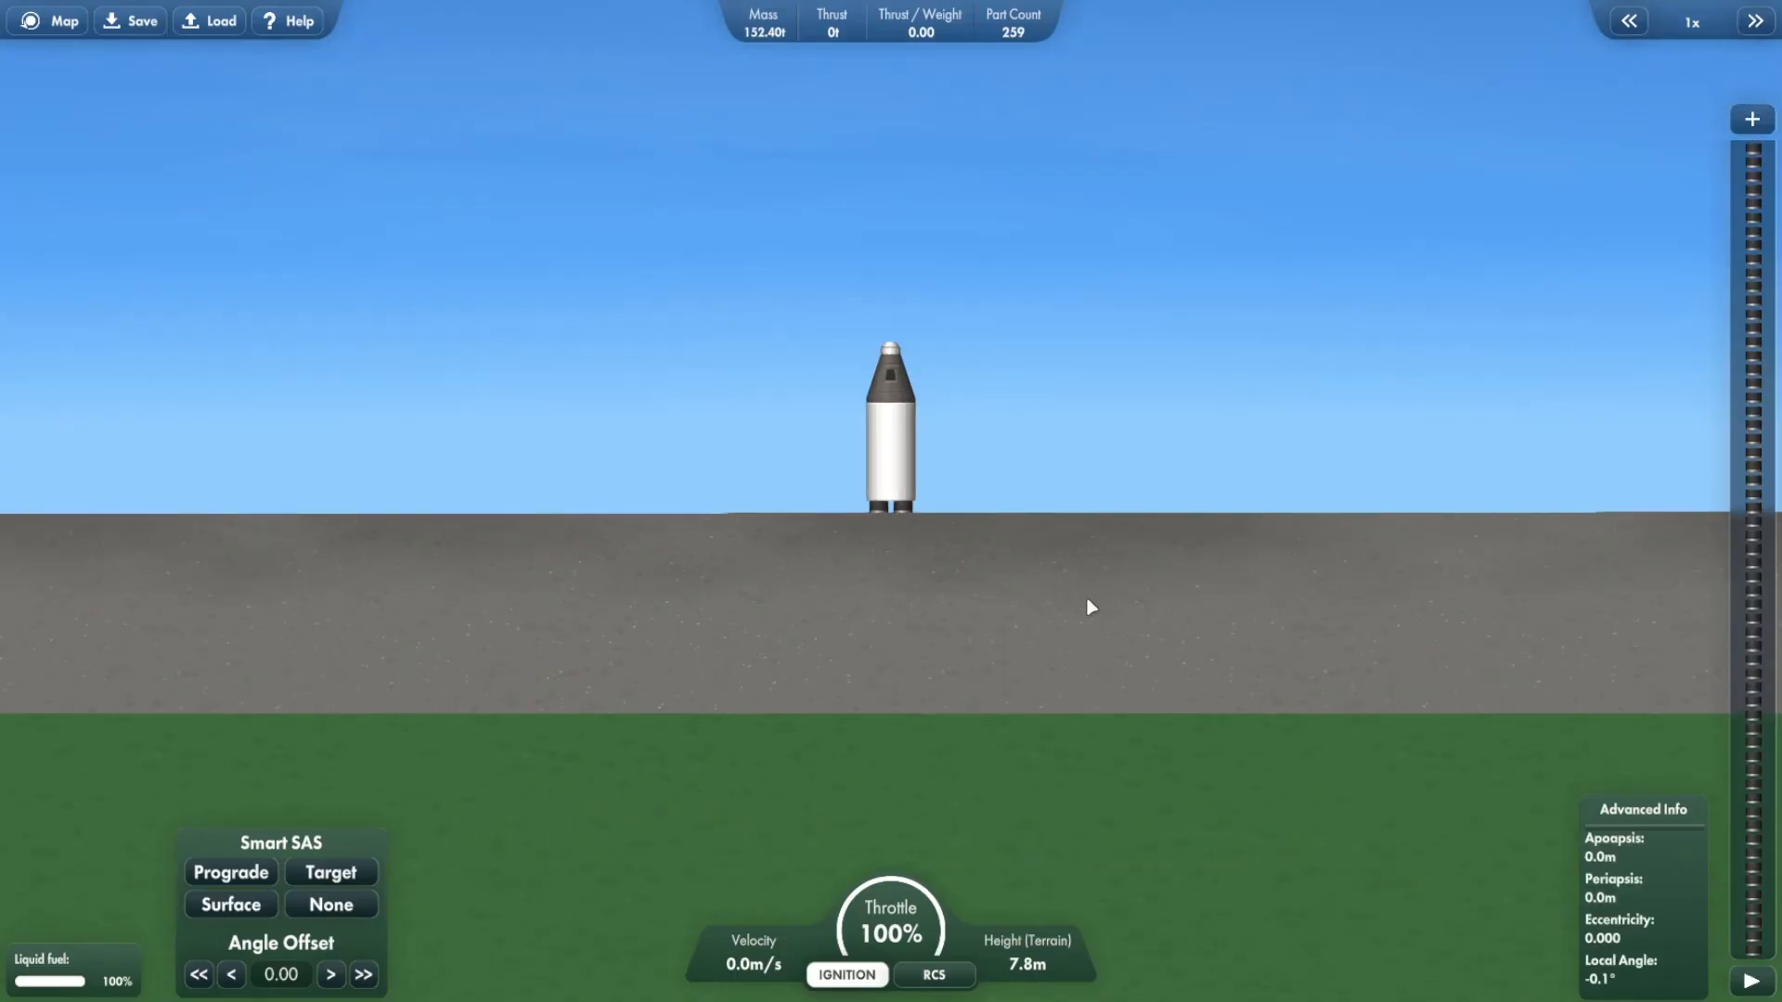
click(847, 975)
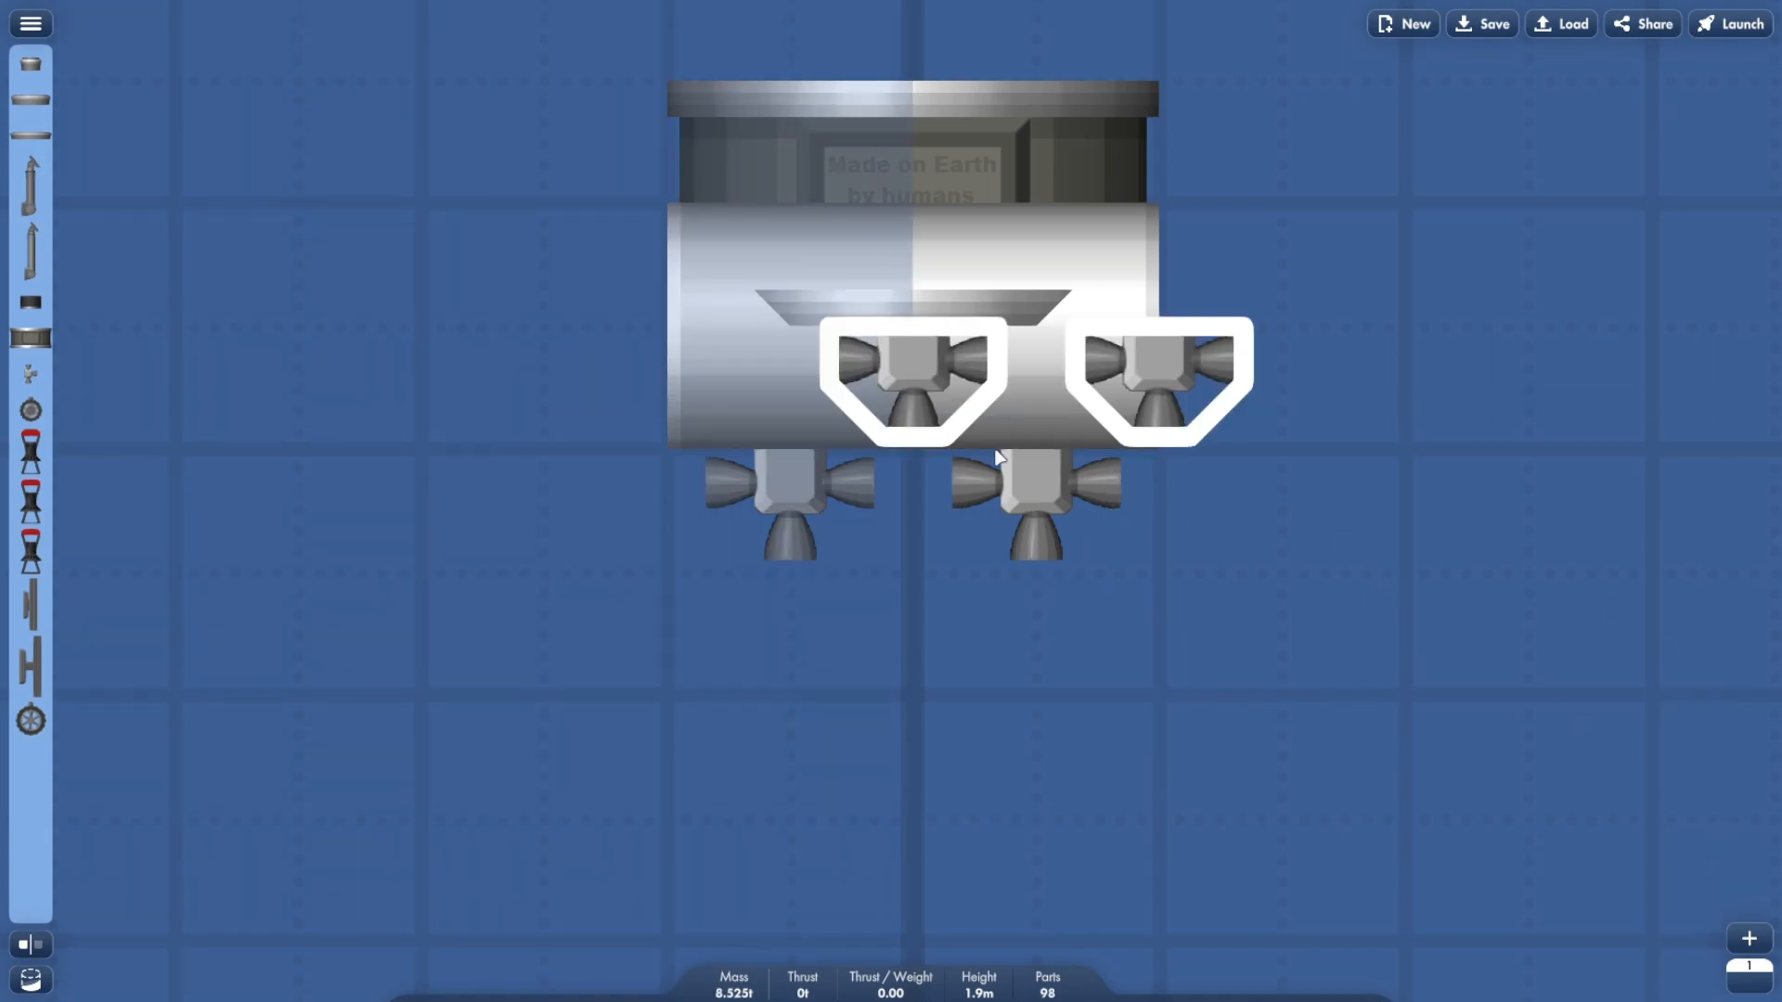
Step: Cover the tank in RCS thruster pairs and send the craft to the launch pad
click(1728, 22)
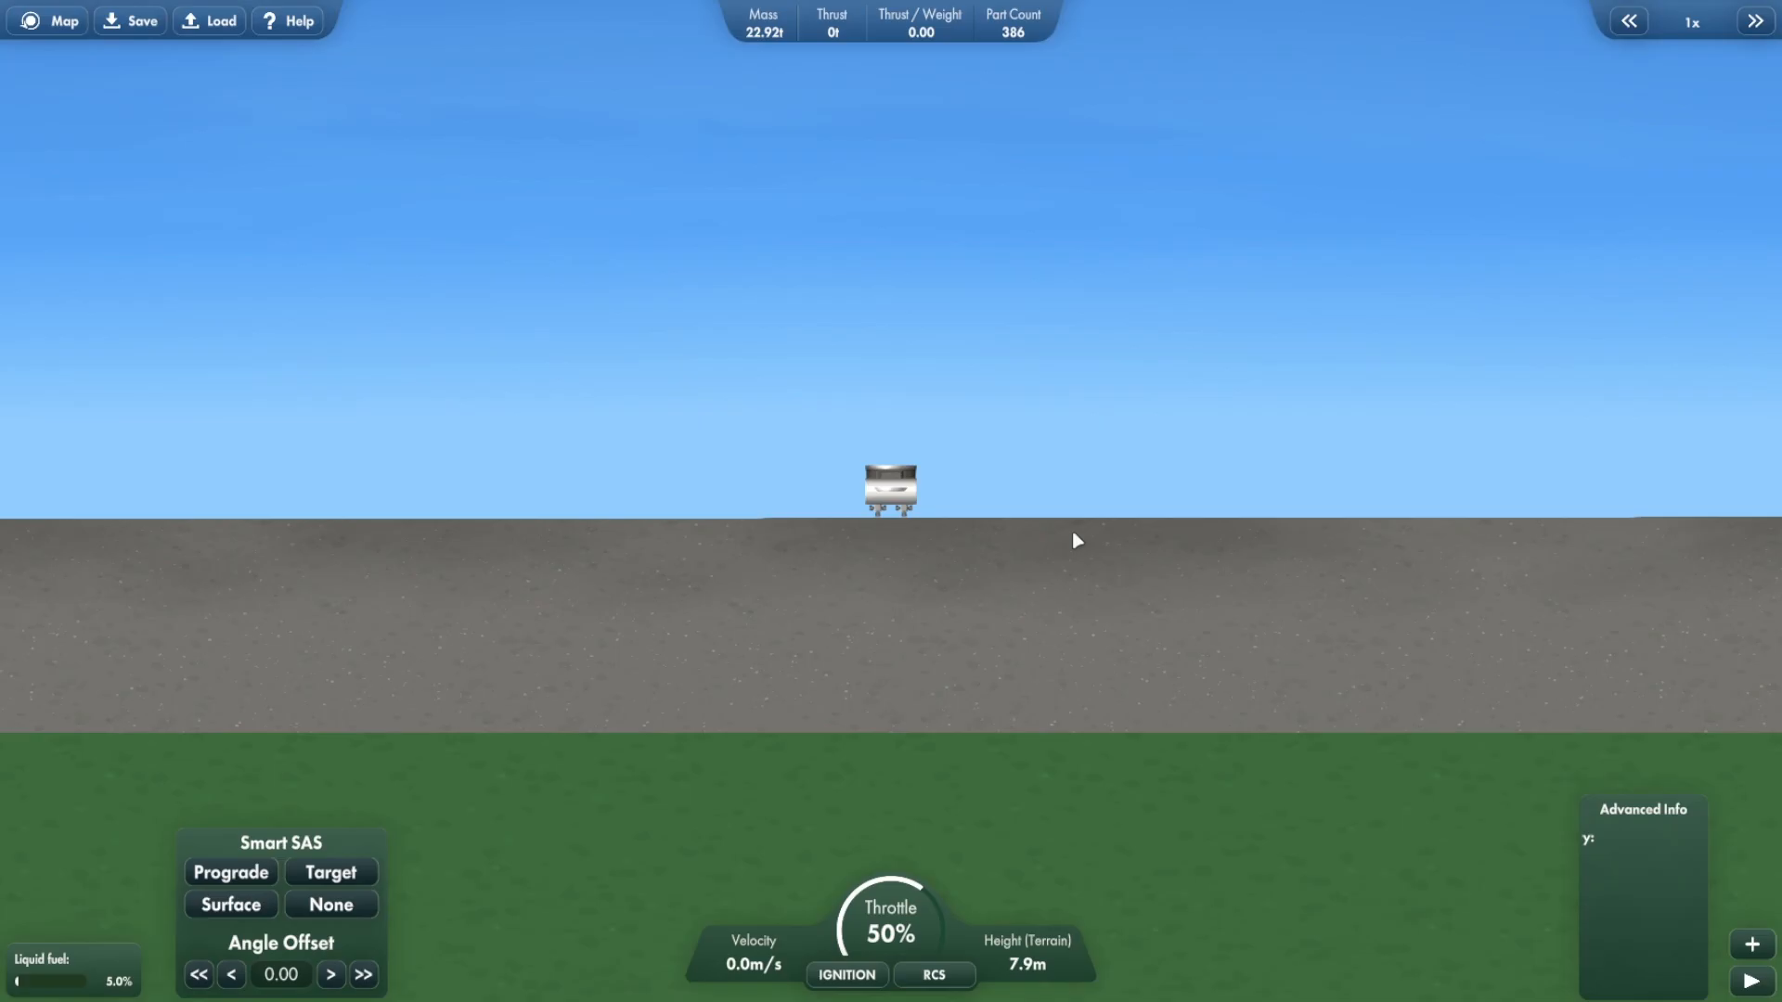
click(934, 974)
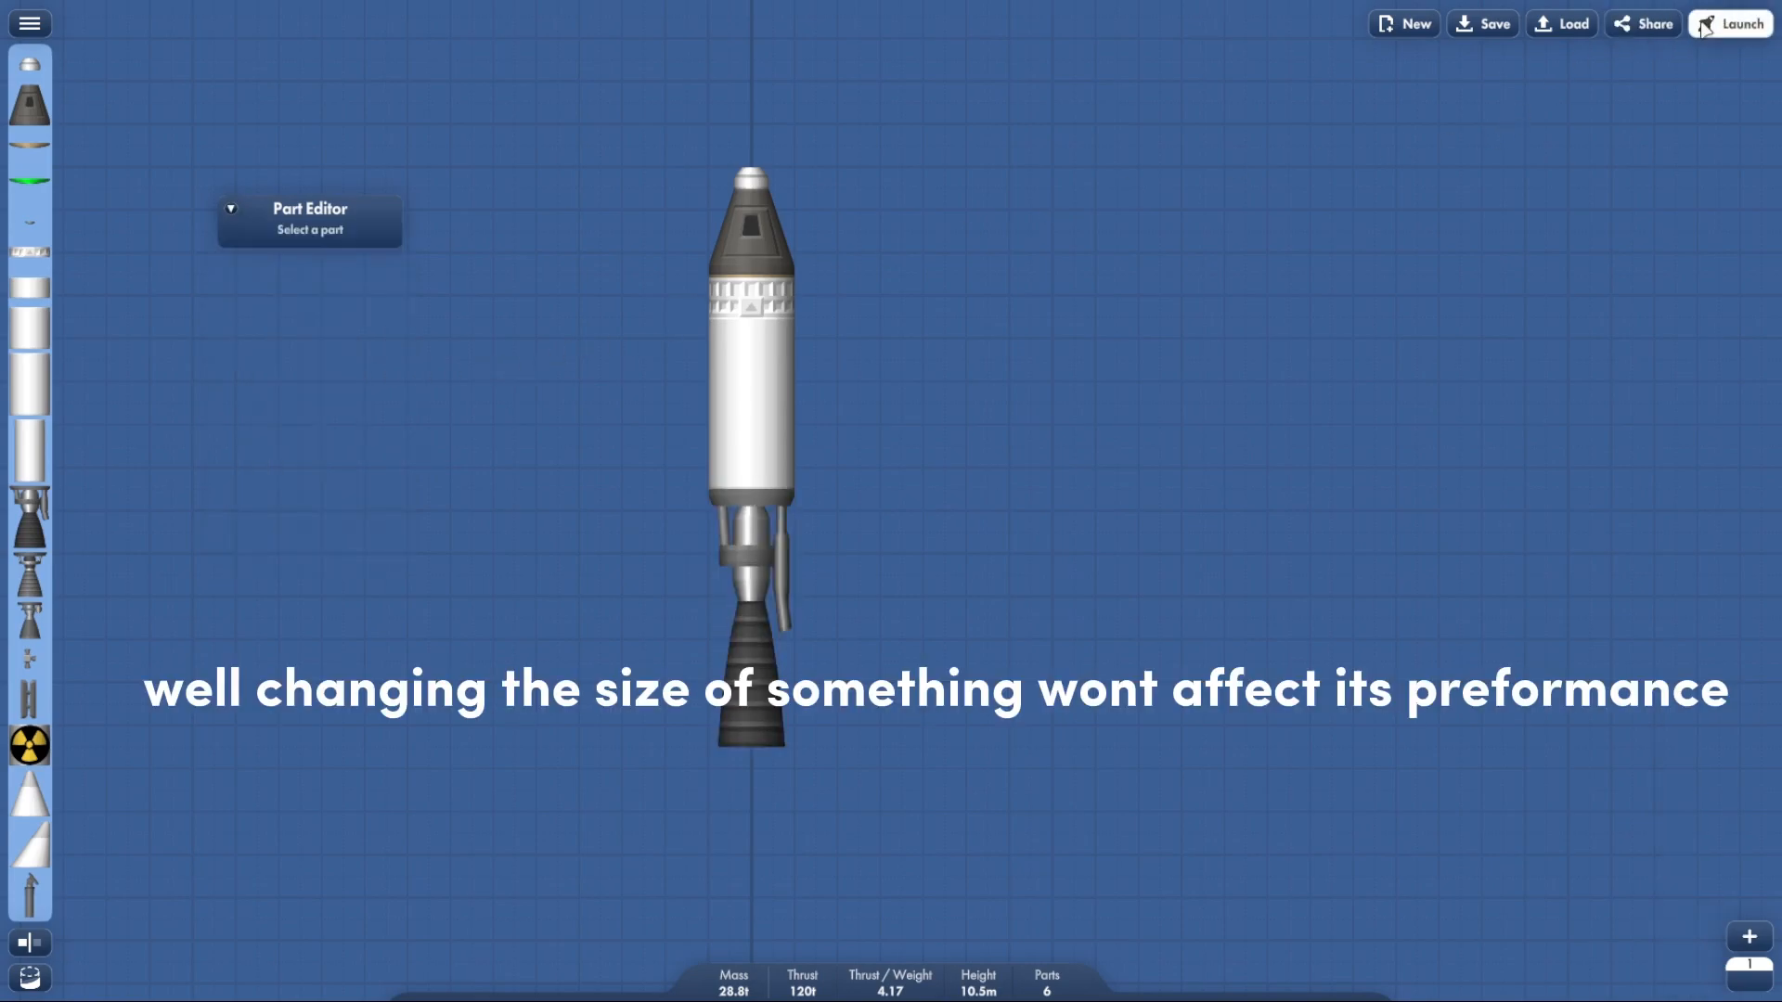
Step: Enable No Heat Damage and stretch the engine to 10x length for a 37.5 m rocket
click(752, 403)
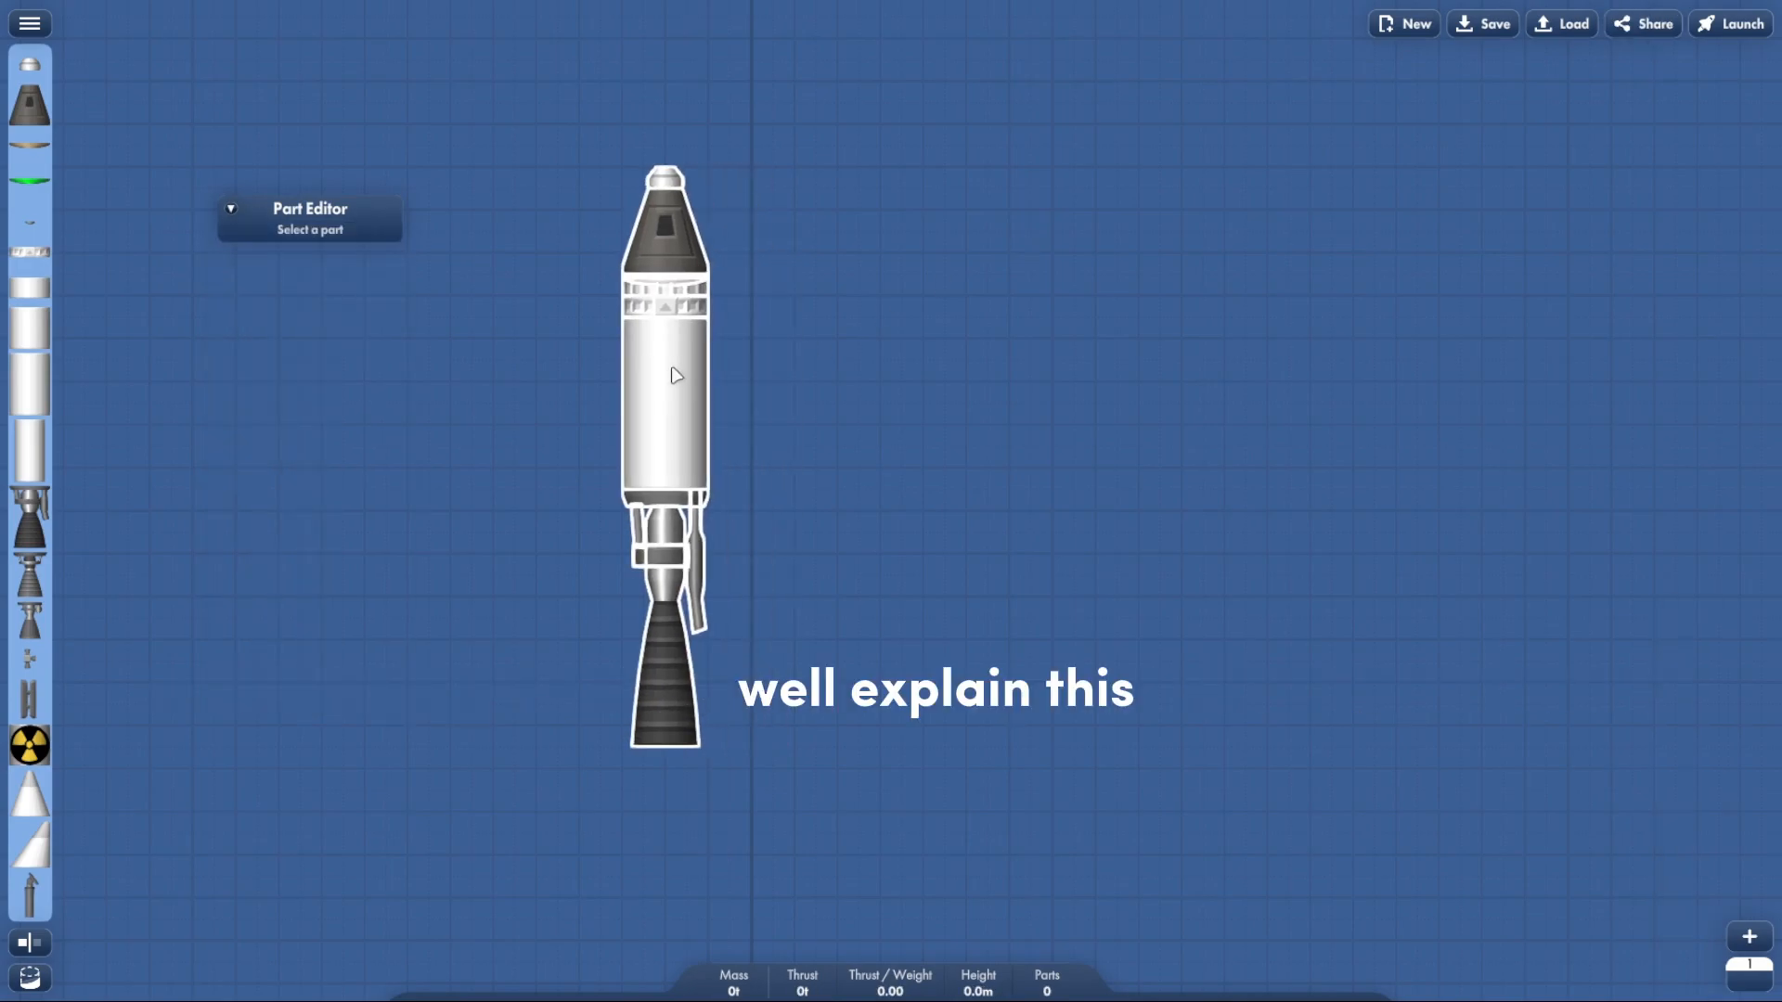
click(1729, 22)
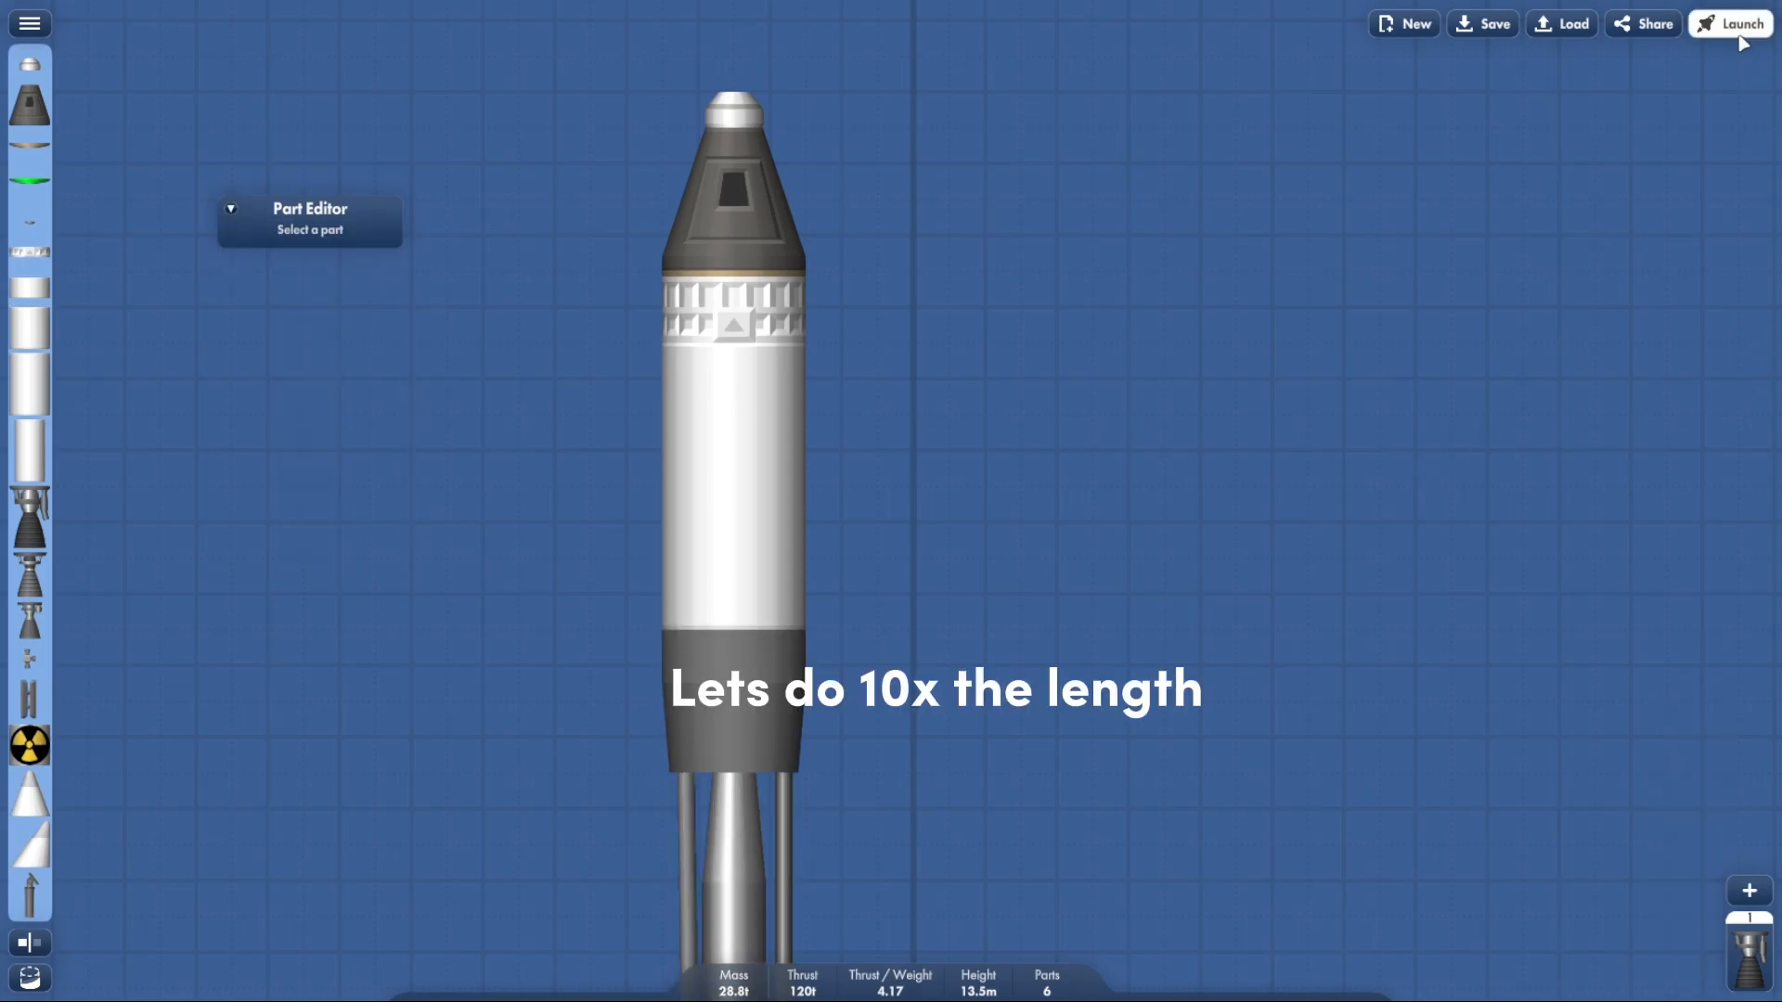
click(1731, 23)
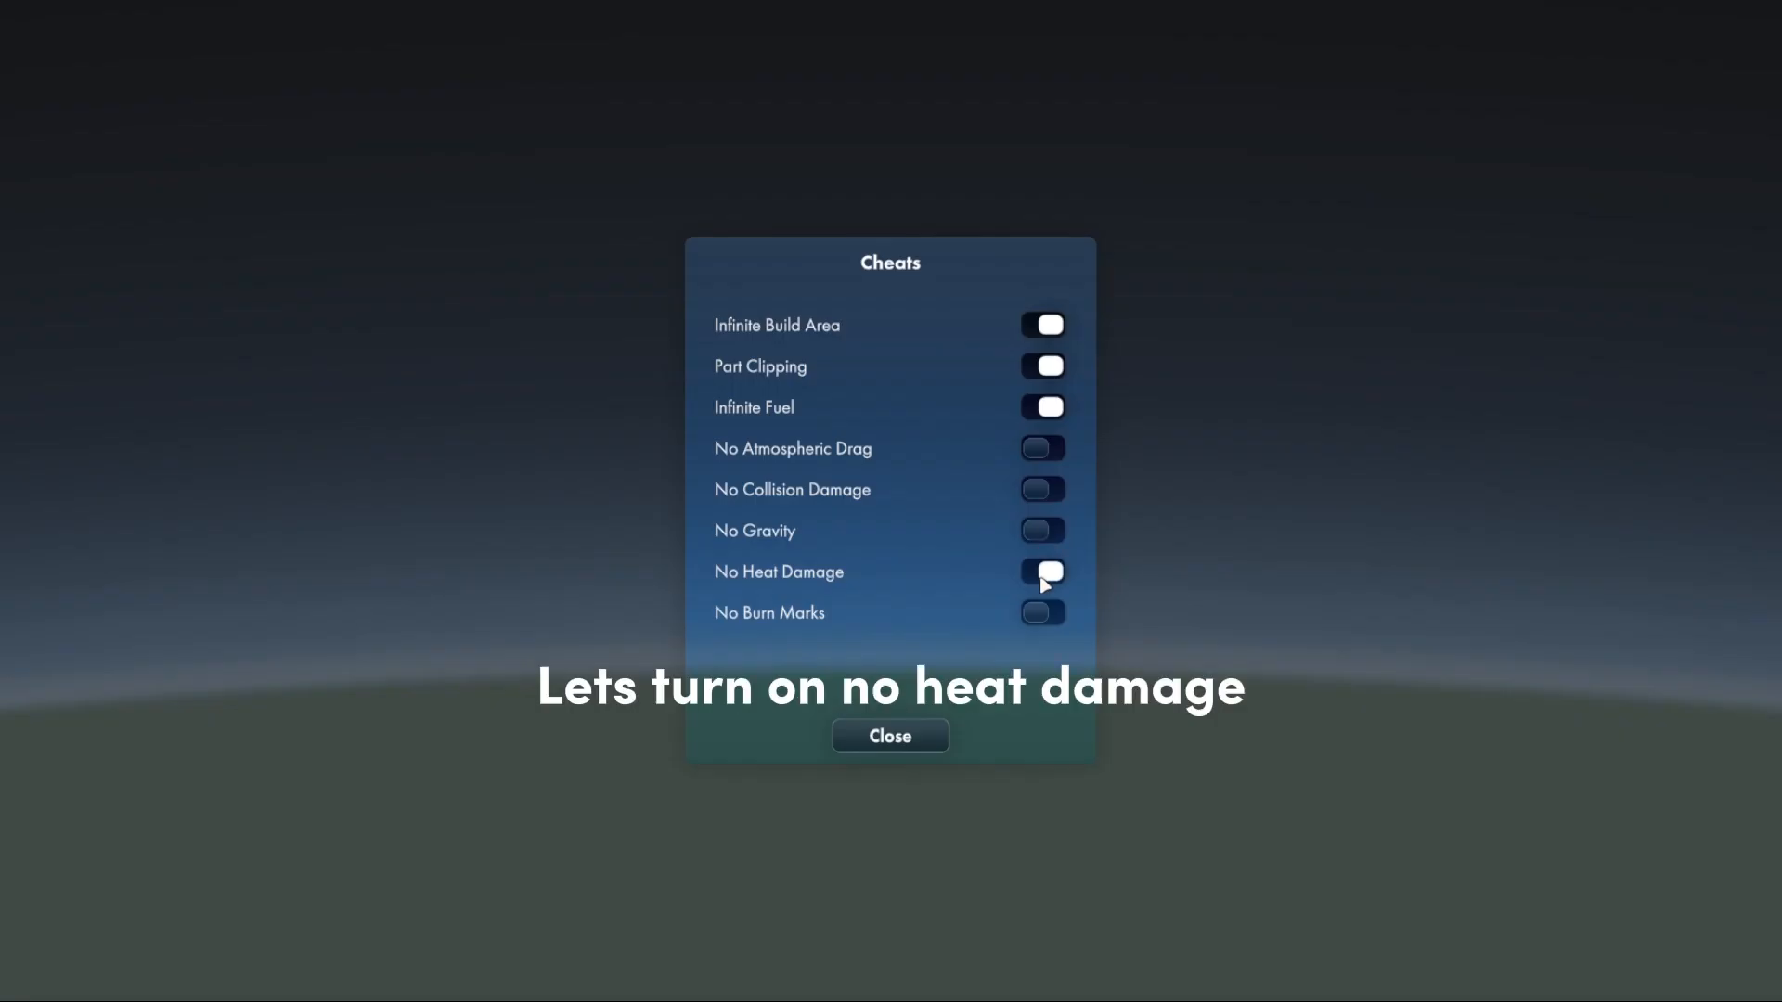
click(889, 735)
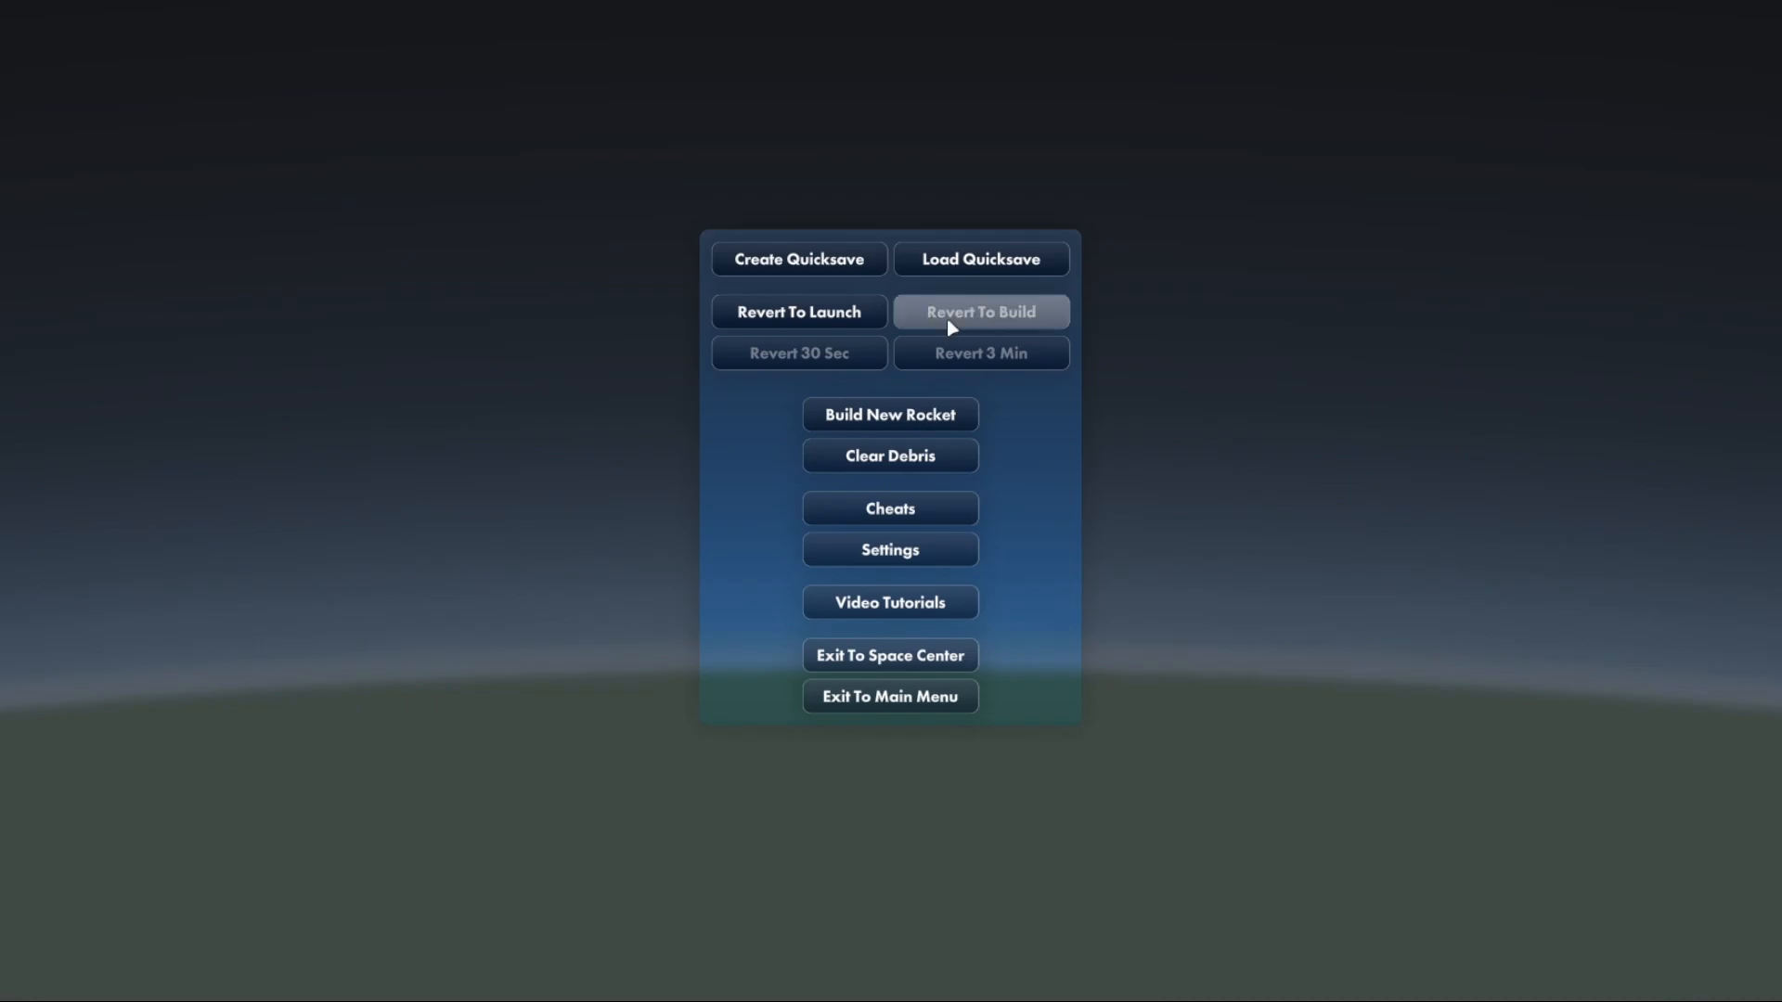
click(980, 312)
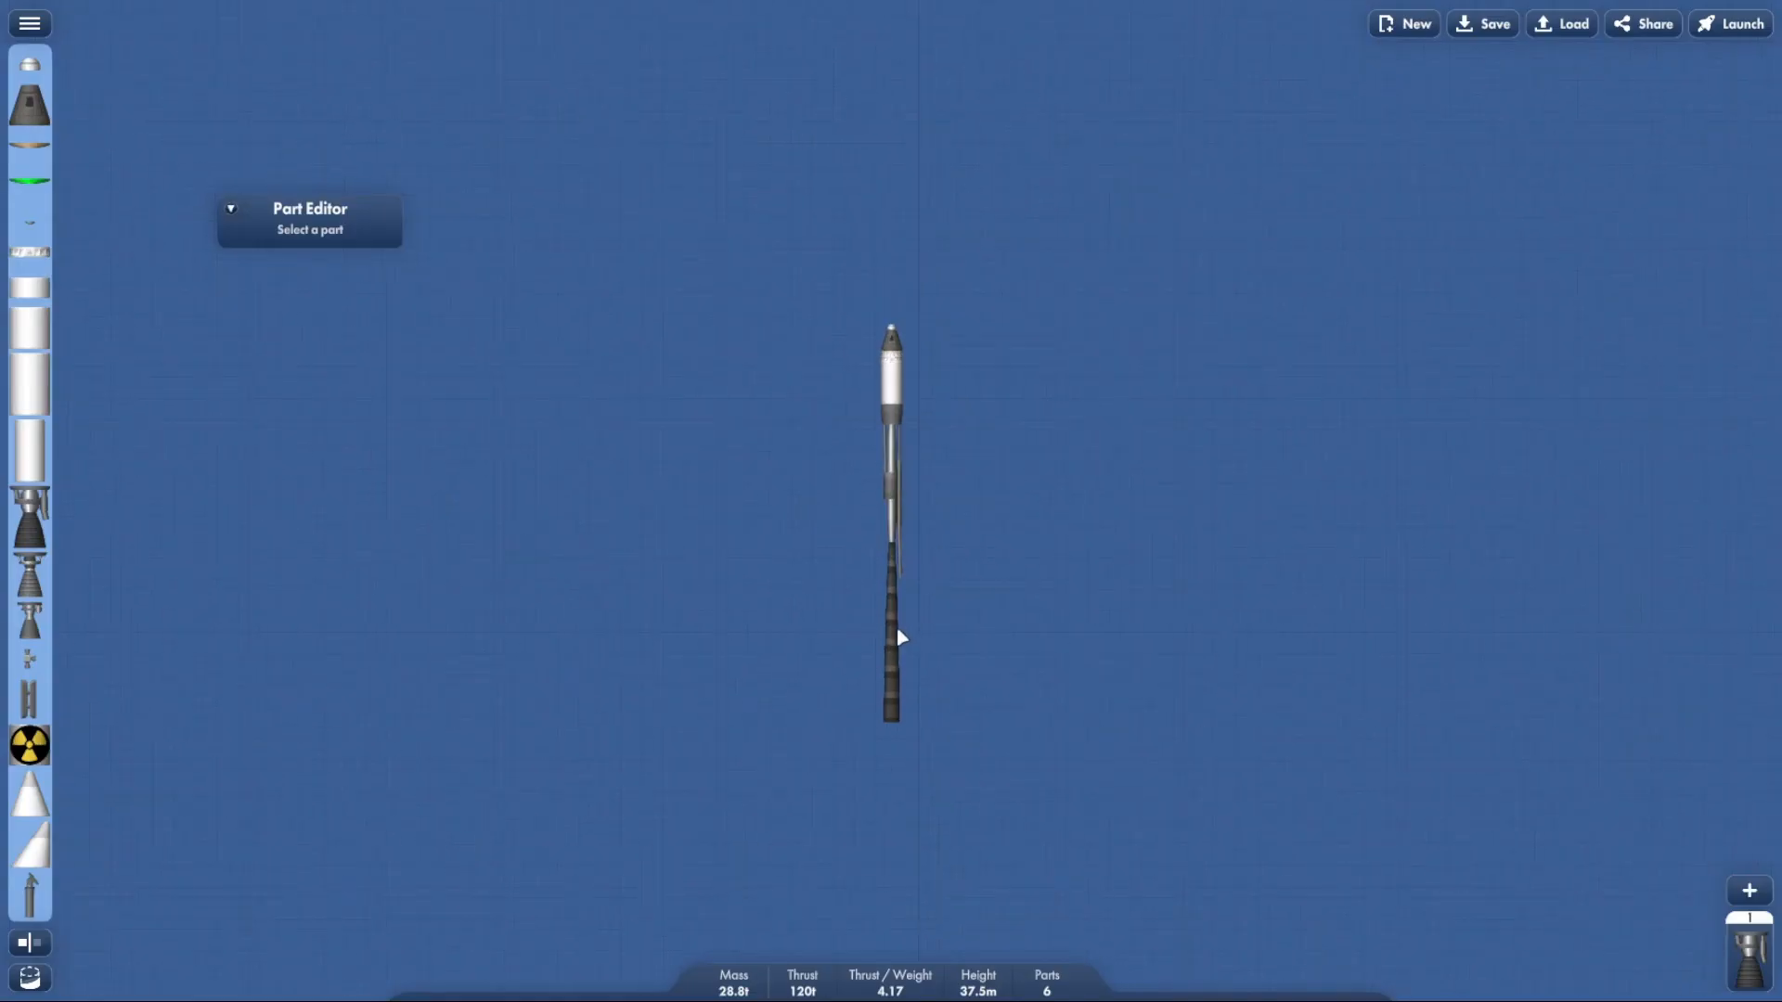
click(891, 626)
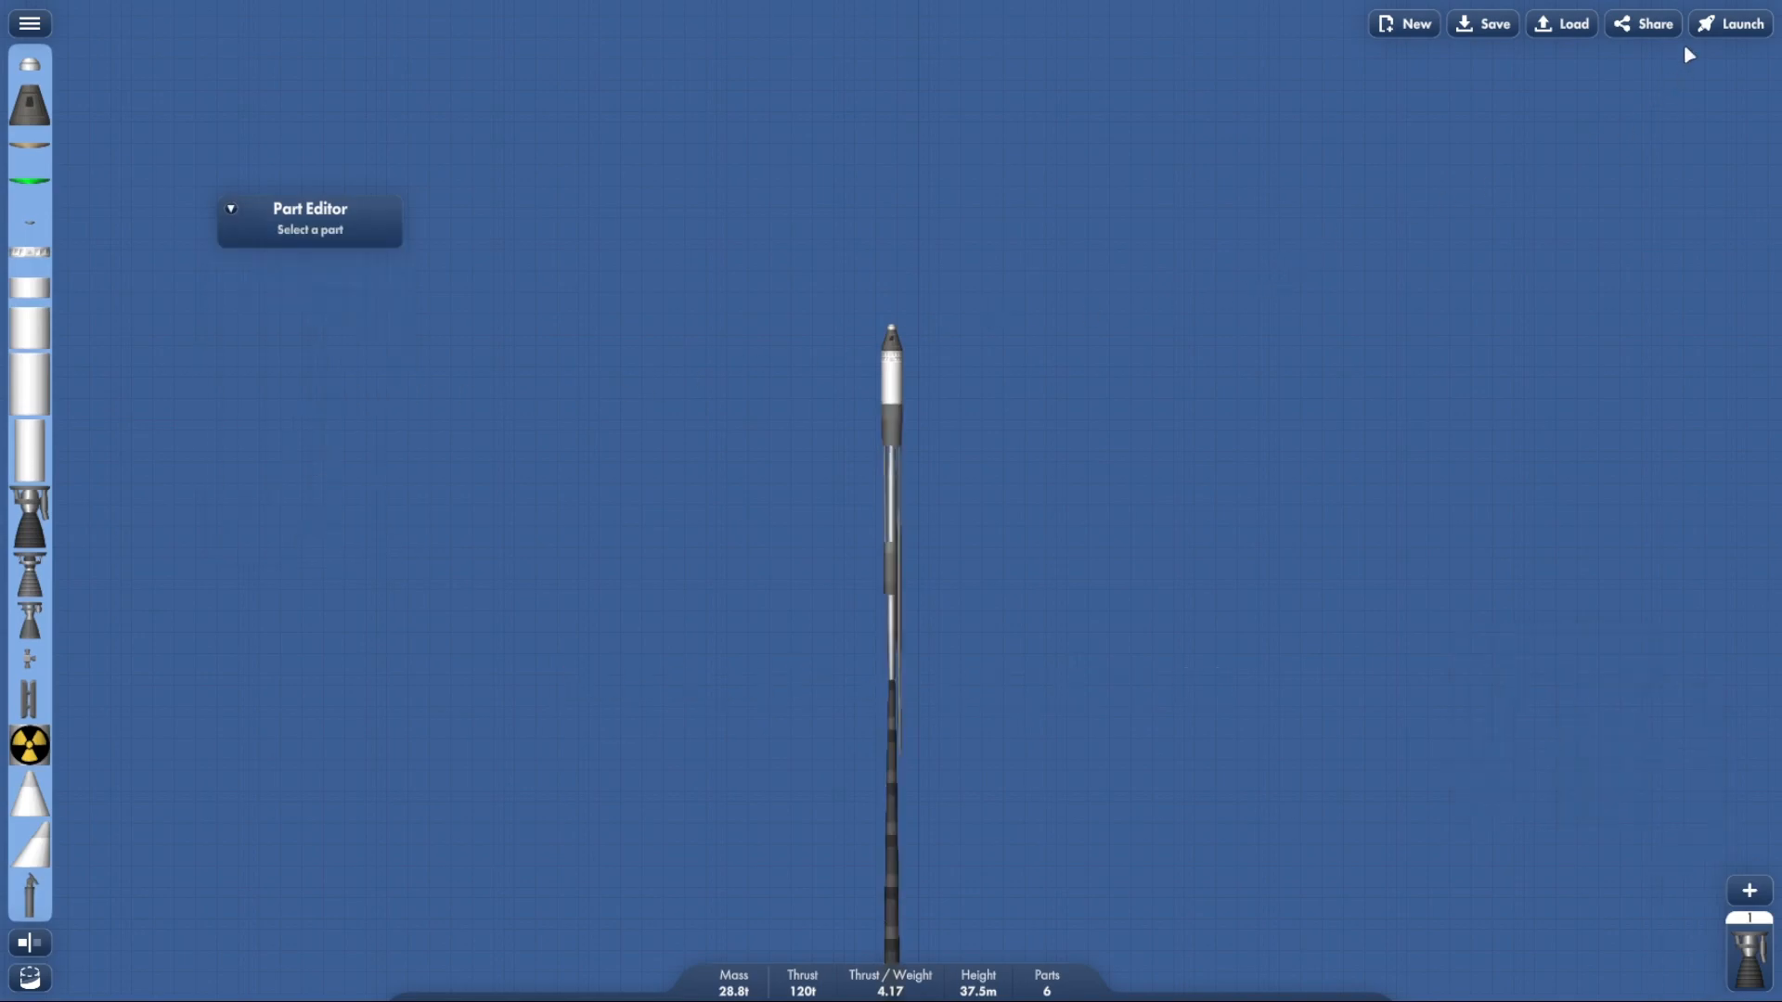
Step: Fly the stretched rocket past the Karman line, then relaunch it stretched to 3006 m, reading 290.7 km
click(1729, 22)
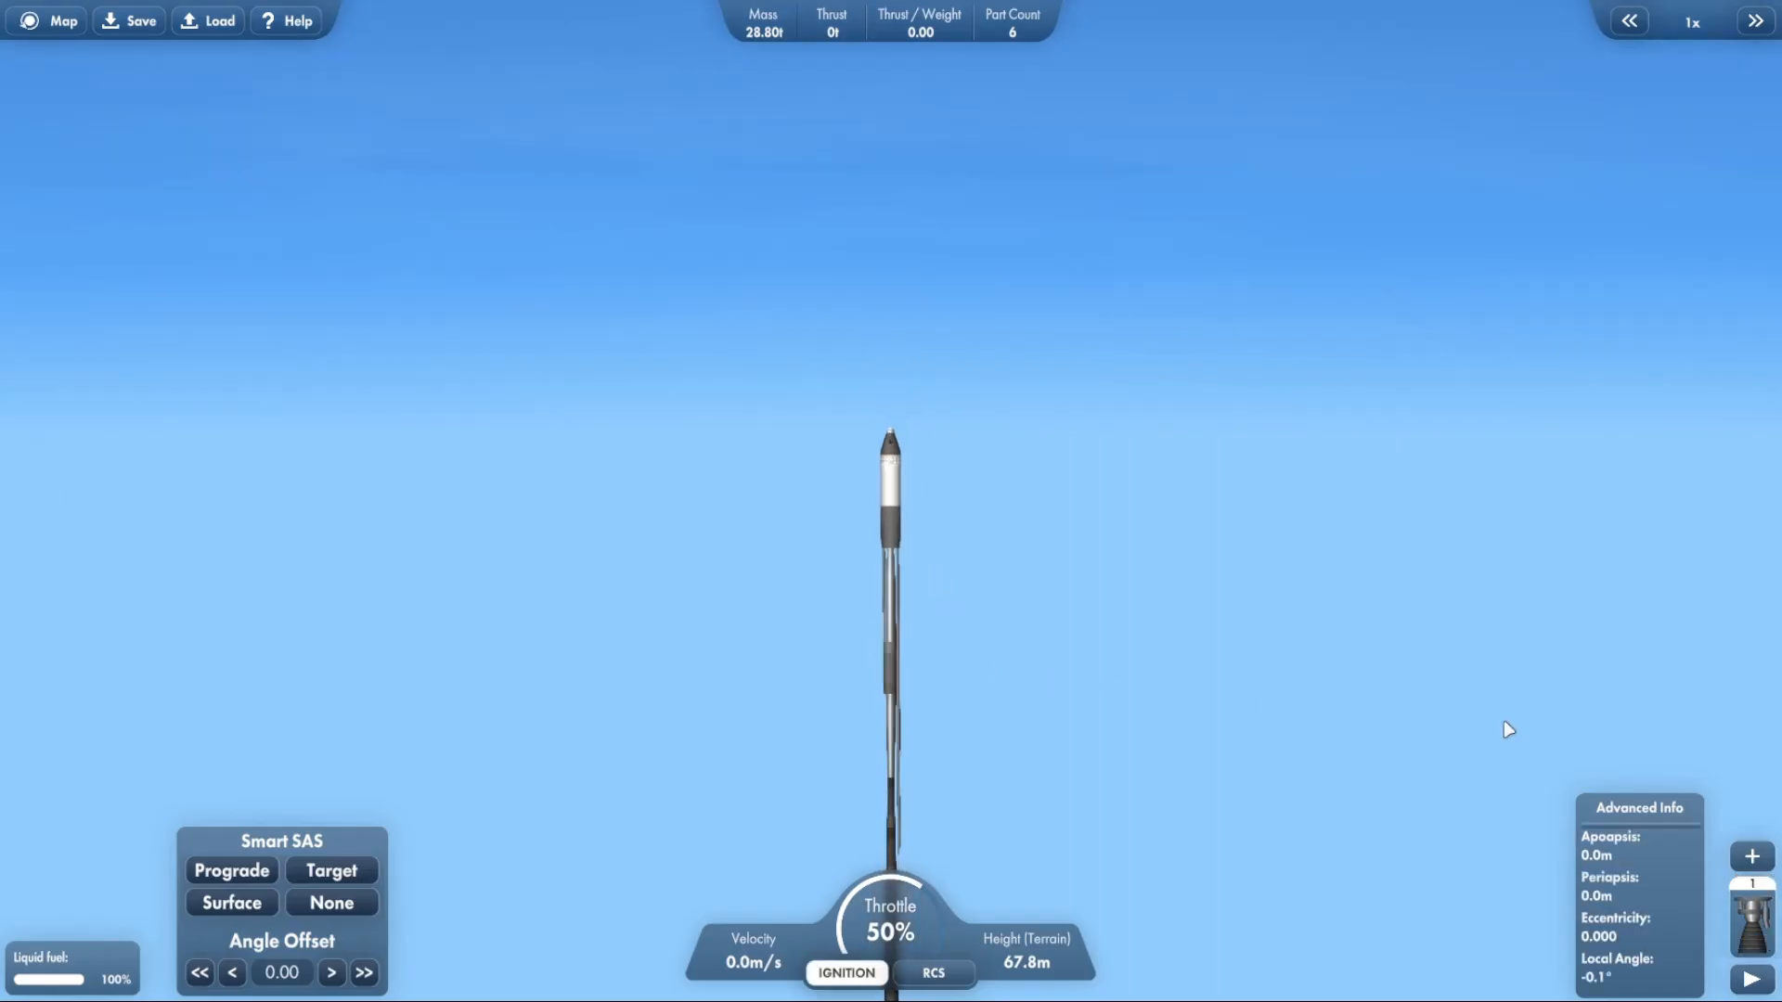
click(846, 971)
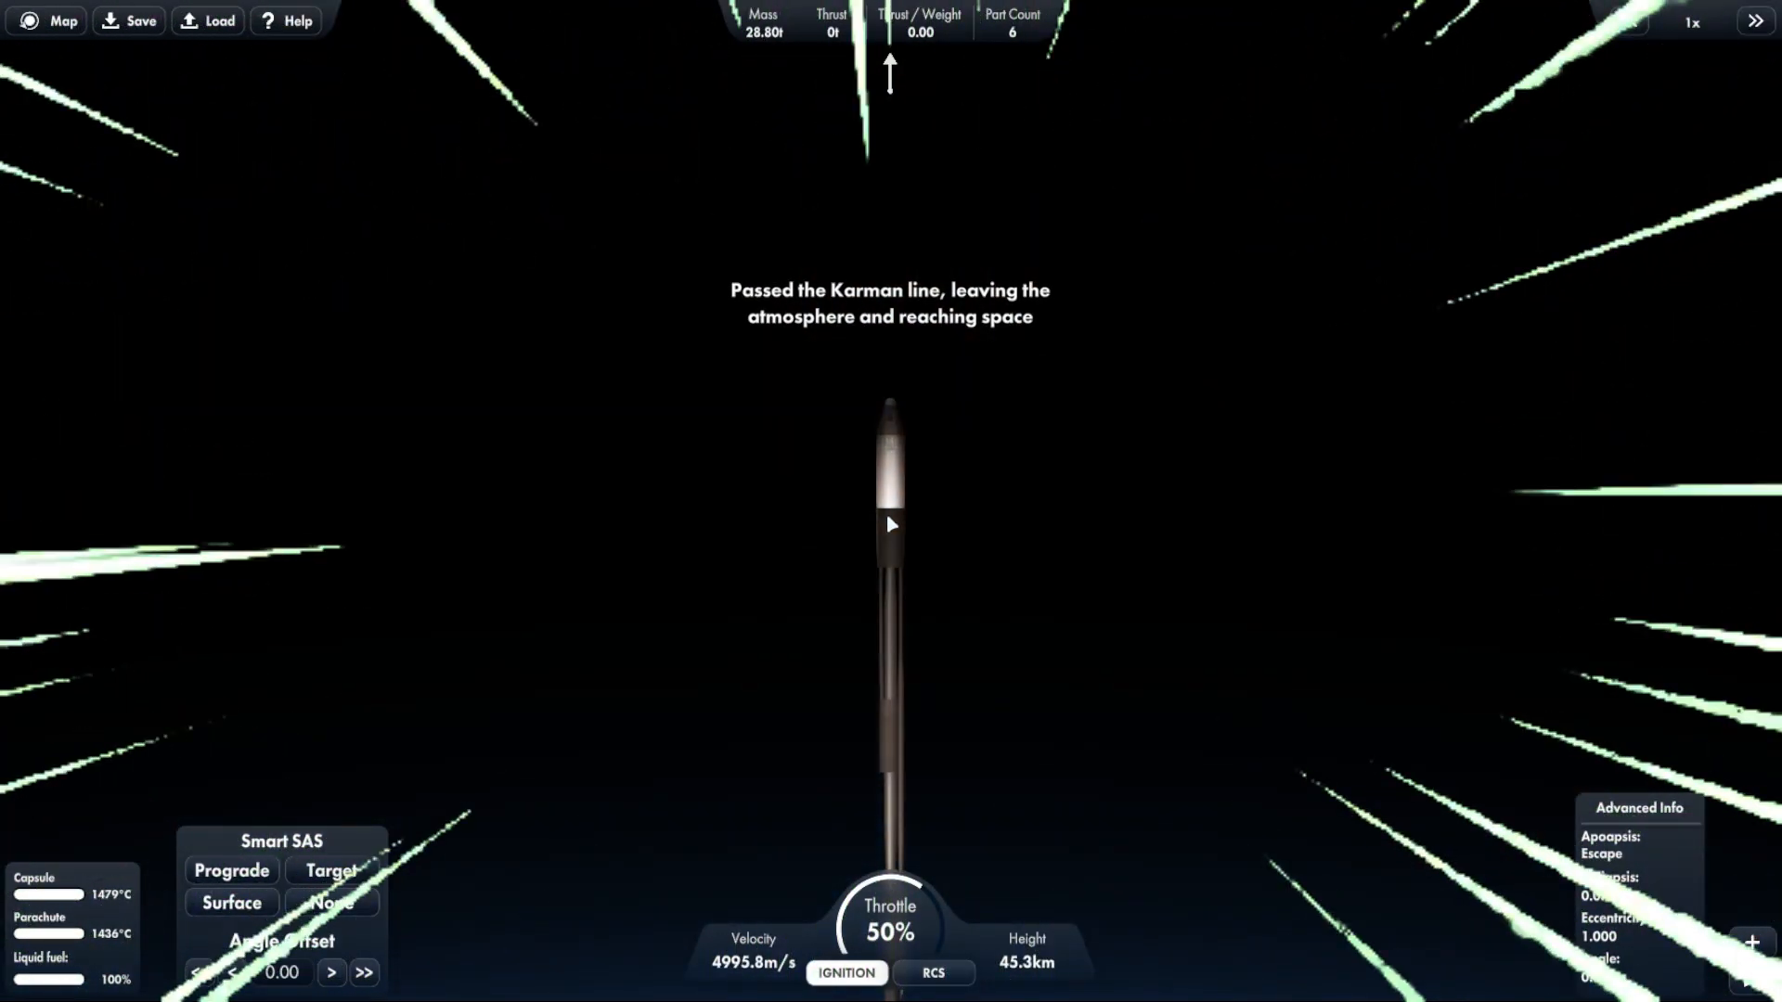
click(847, 973)
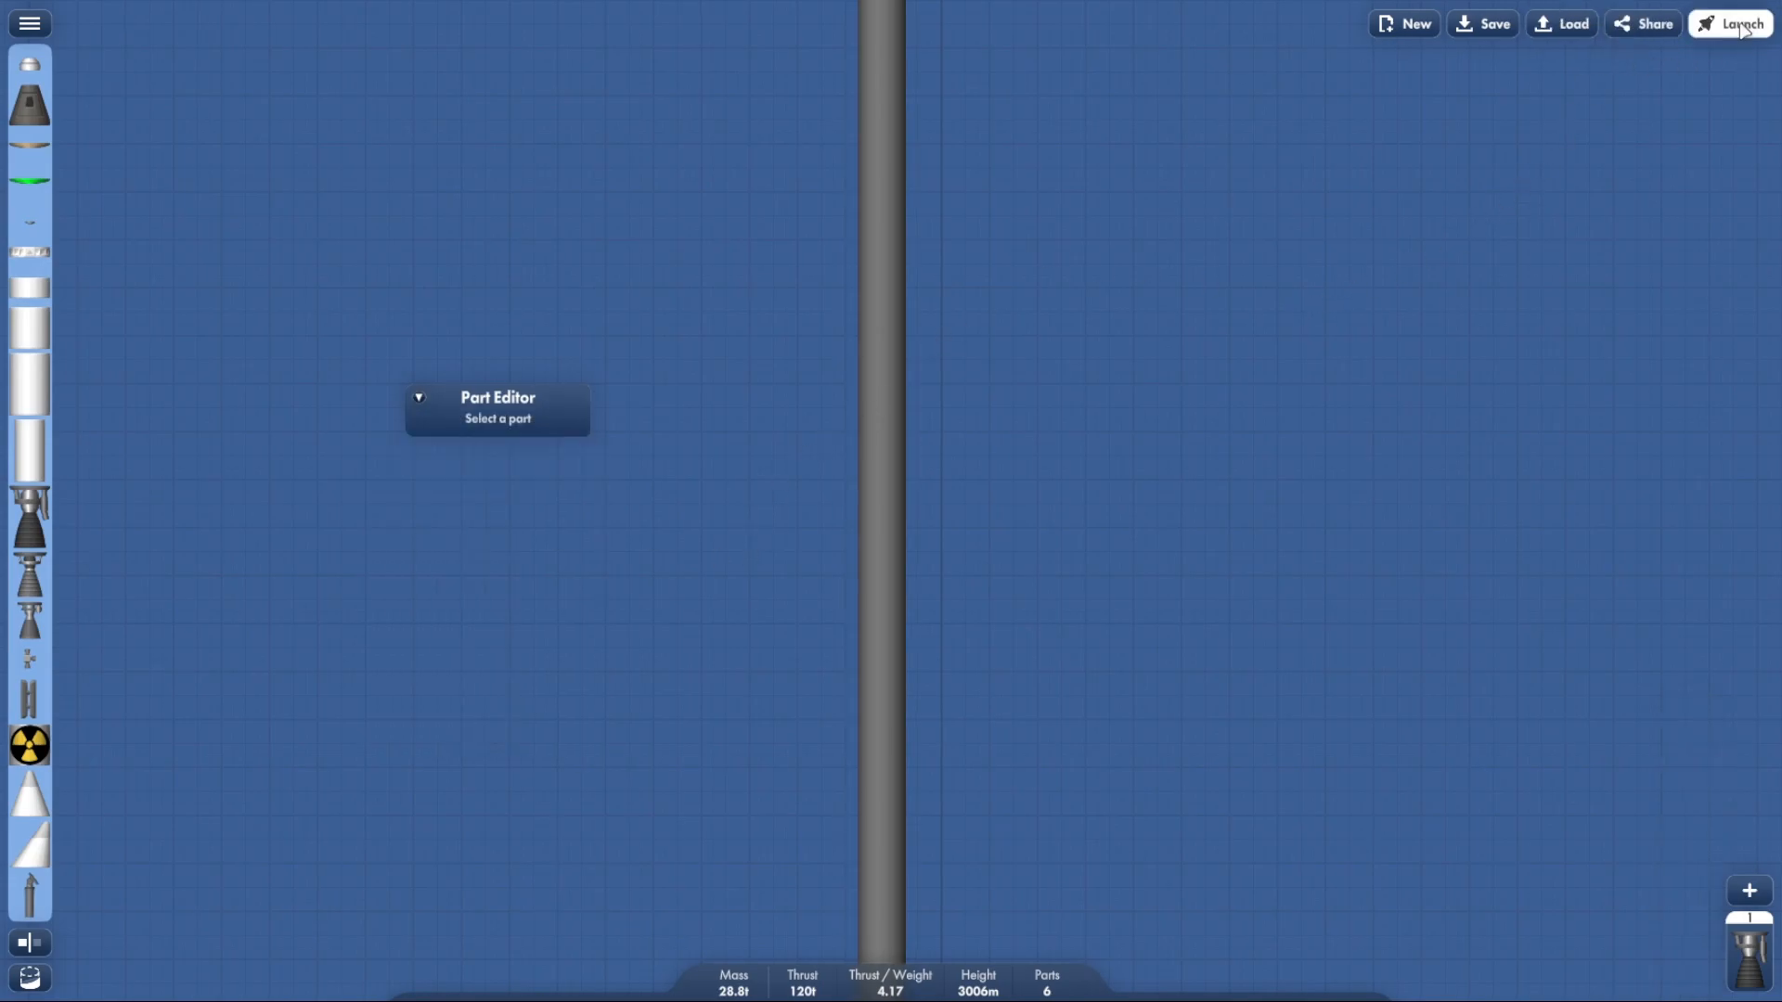
click(1729, 22)
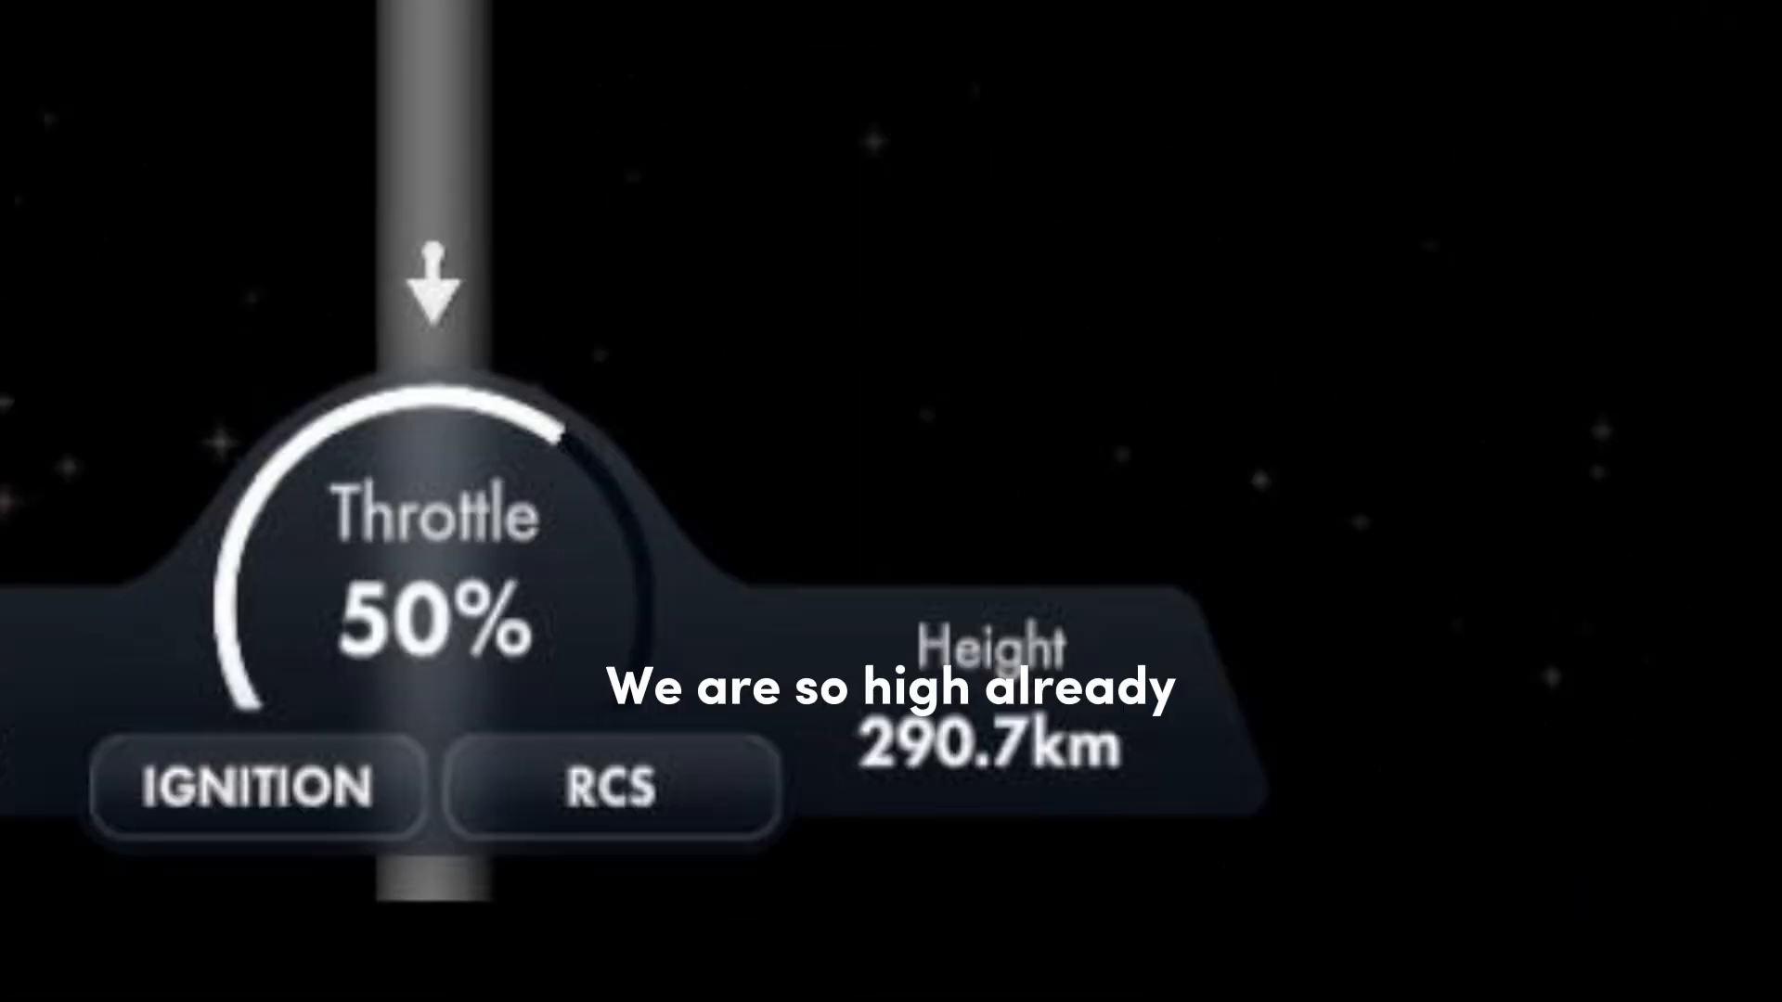